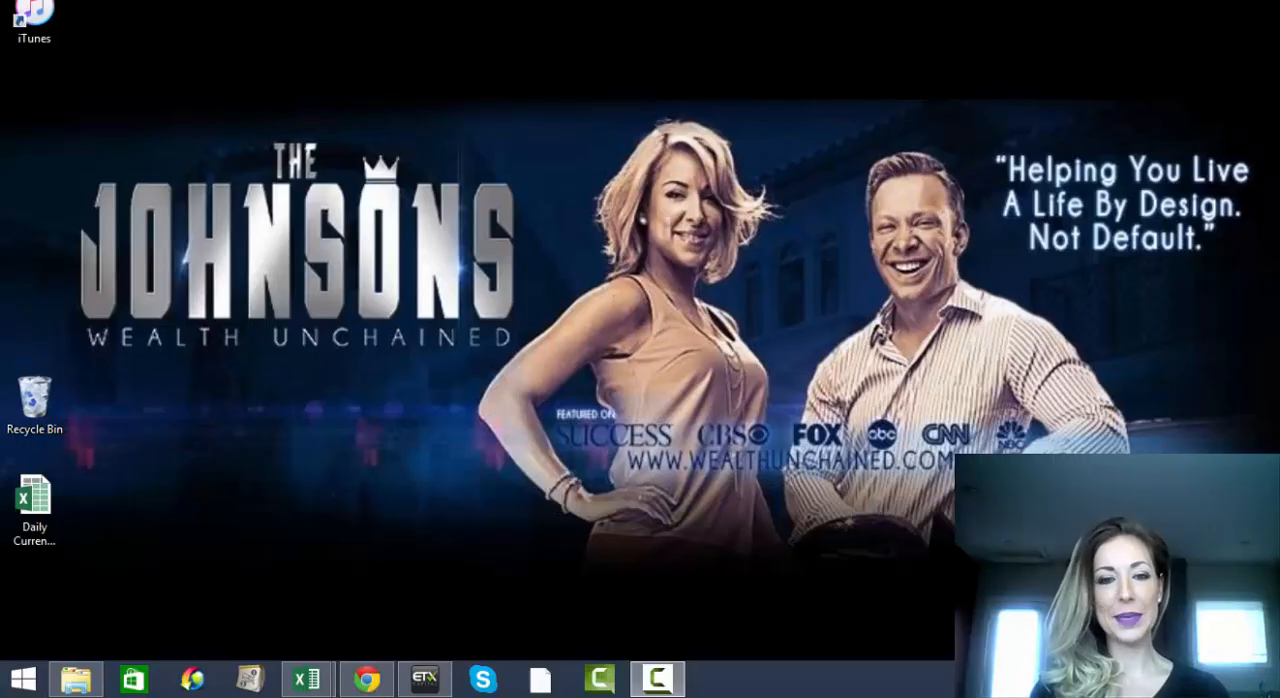
{"action": "mouse_move", "coordinate": [588, 472]}
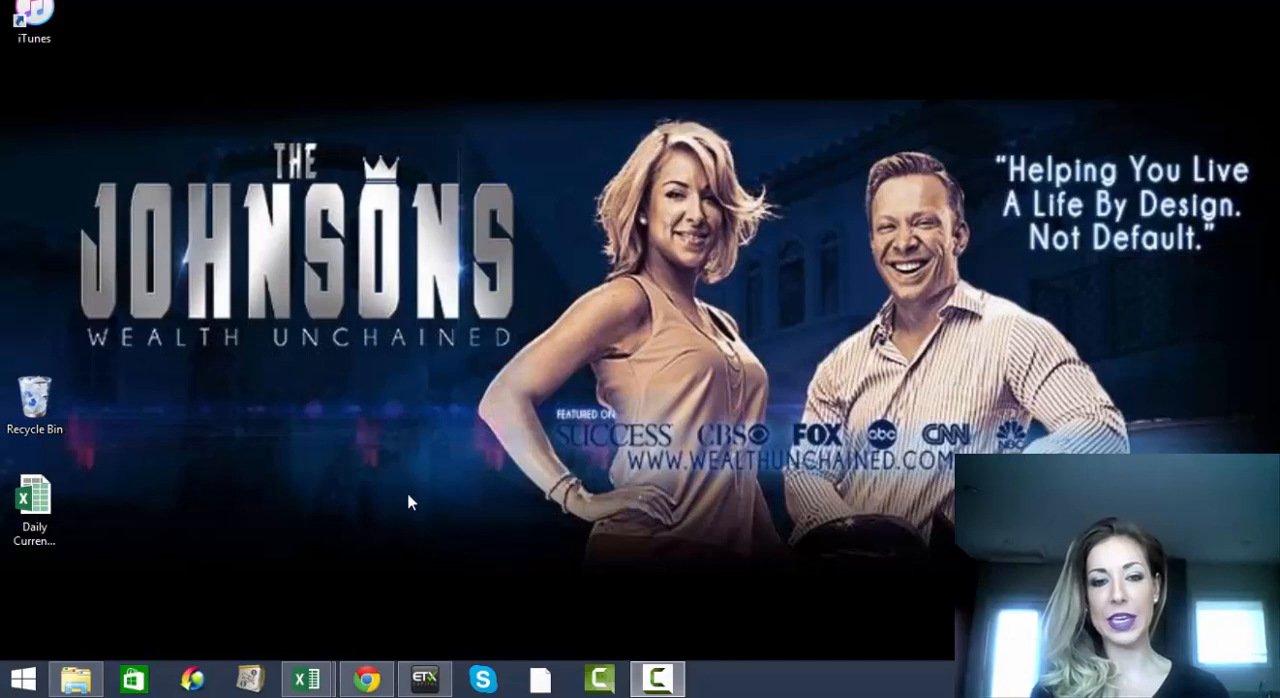
Bring the MetaTrader 4 (ETX) platform to the front from the taskbar
{"action": "left_click", "coordinate": [424, 680]}
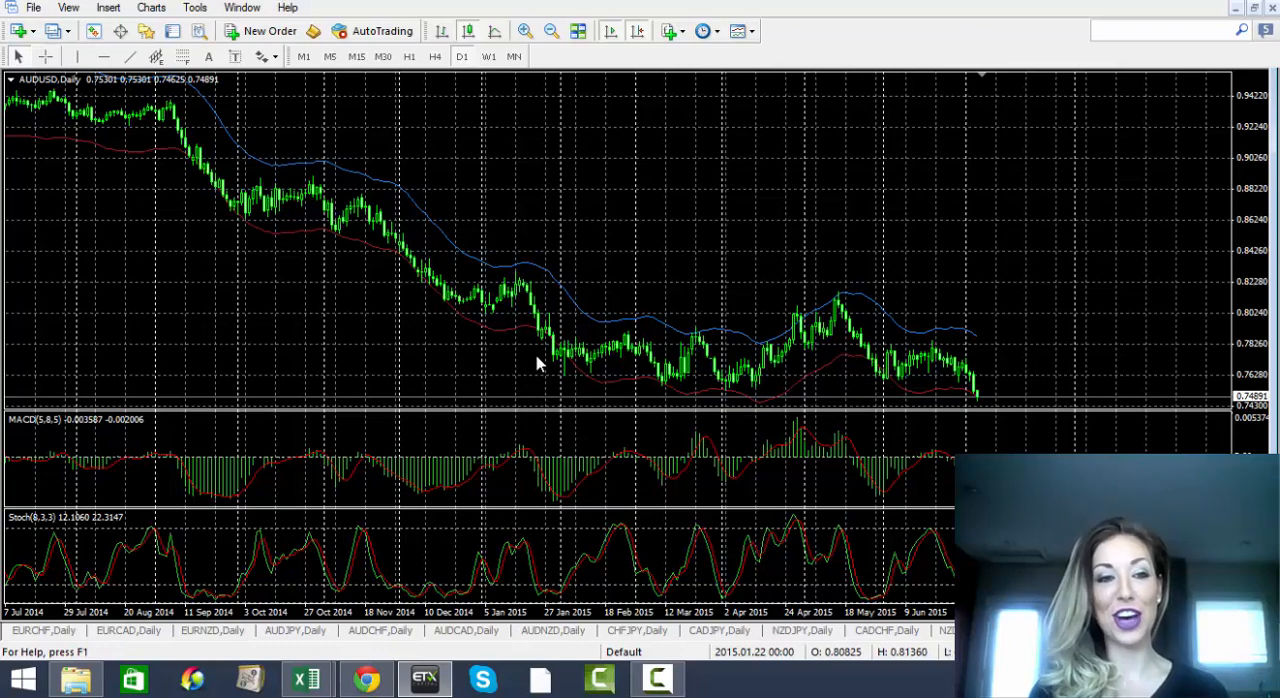
{"action": "mouse_move", "coordinate": [553, 325]}
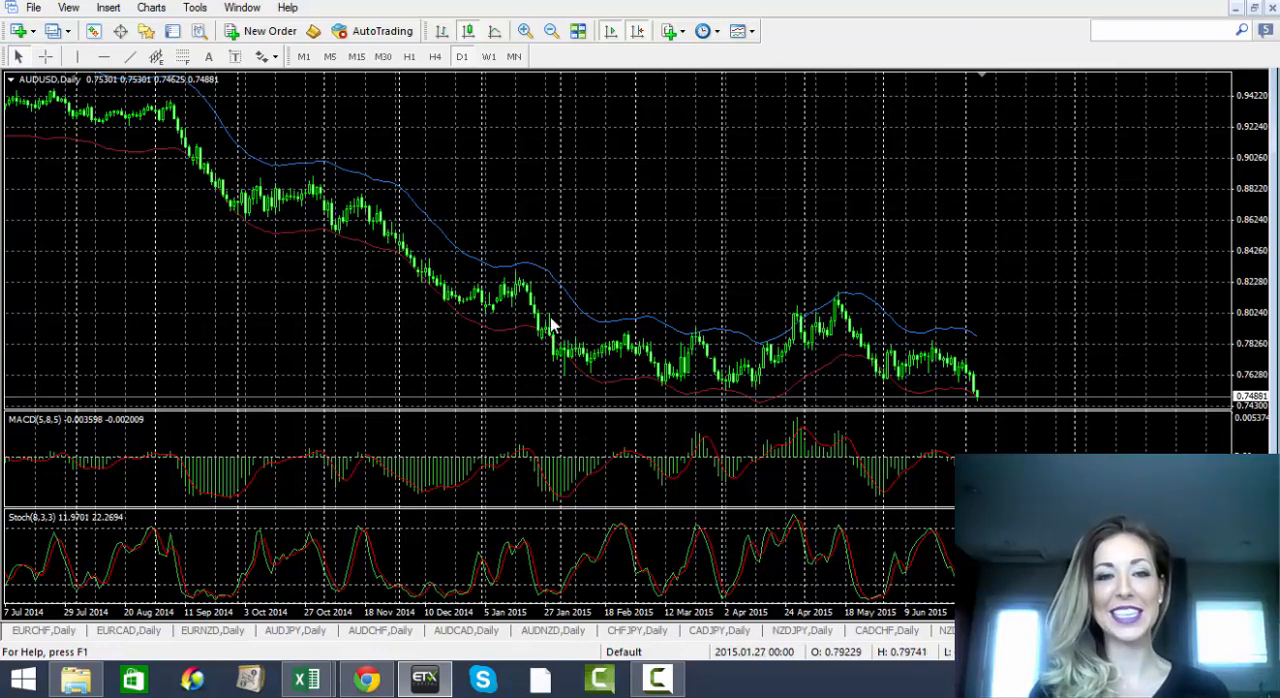
{"action": "mouse_move", "coordinate": [675, 165]}
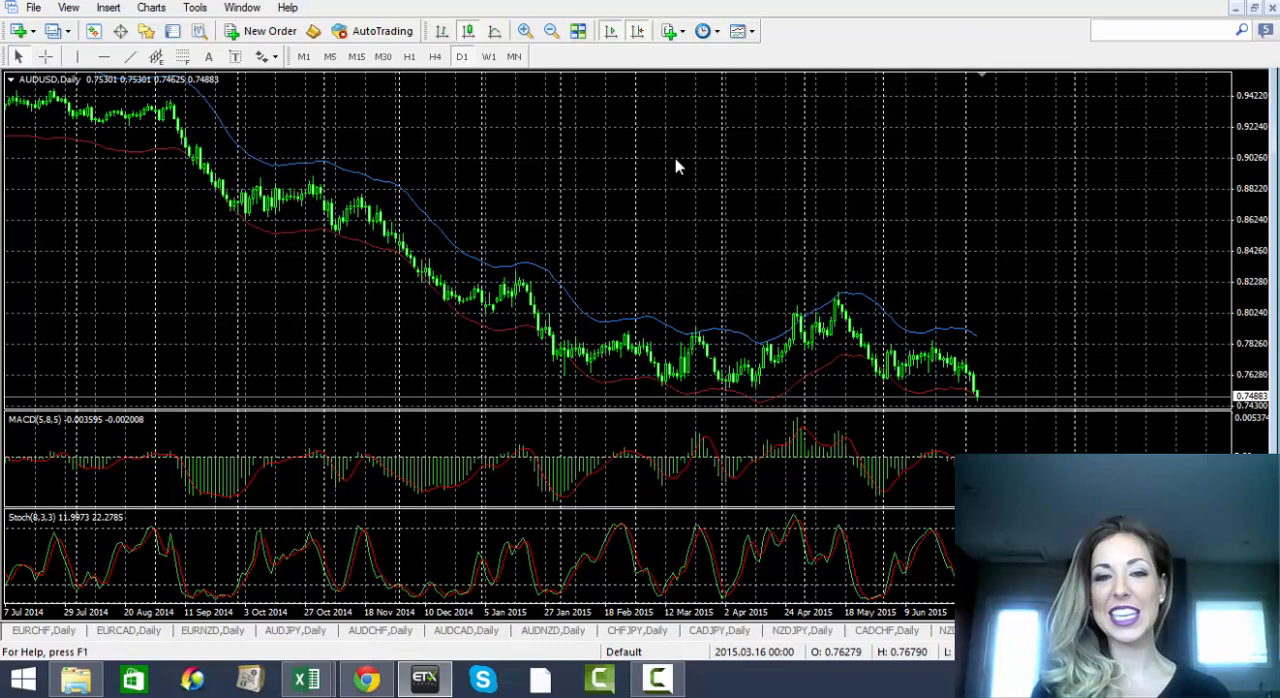
Show the context menu of the AUDUSD daily chart
{"action": "right_click", "coordinate": [675, 165]}
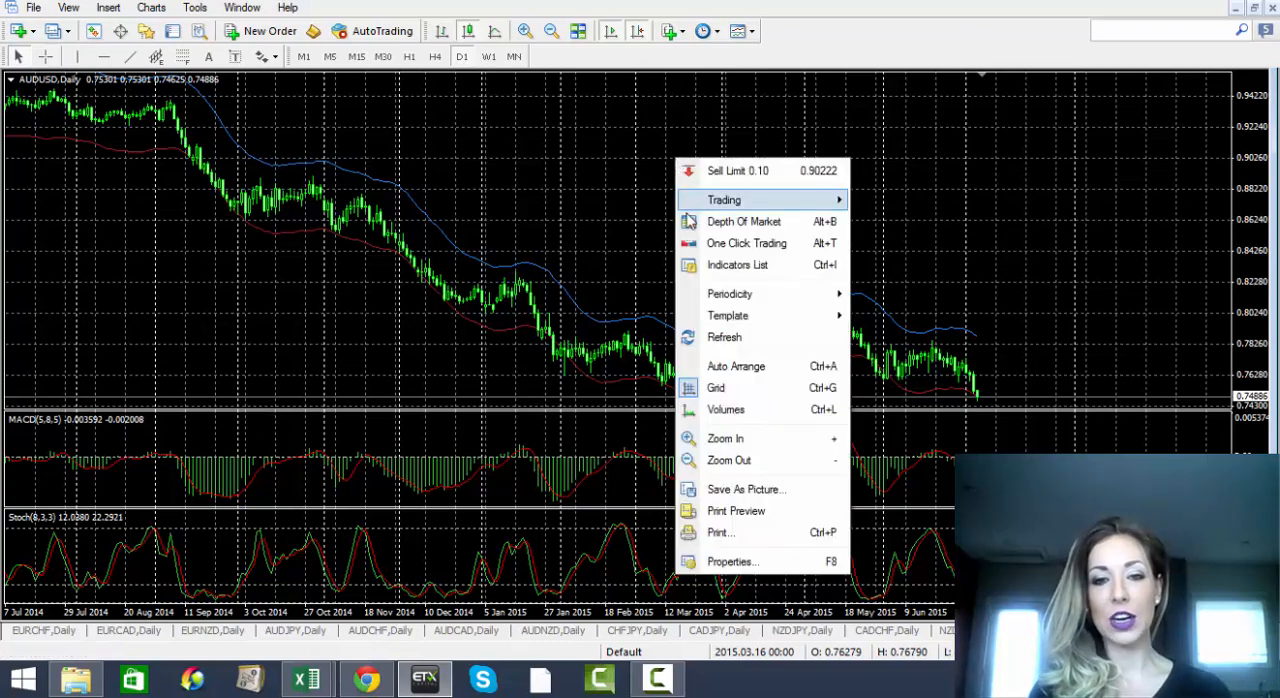
{"action": "mouse_move", "coordinate": [732, 561]}
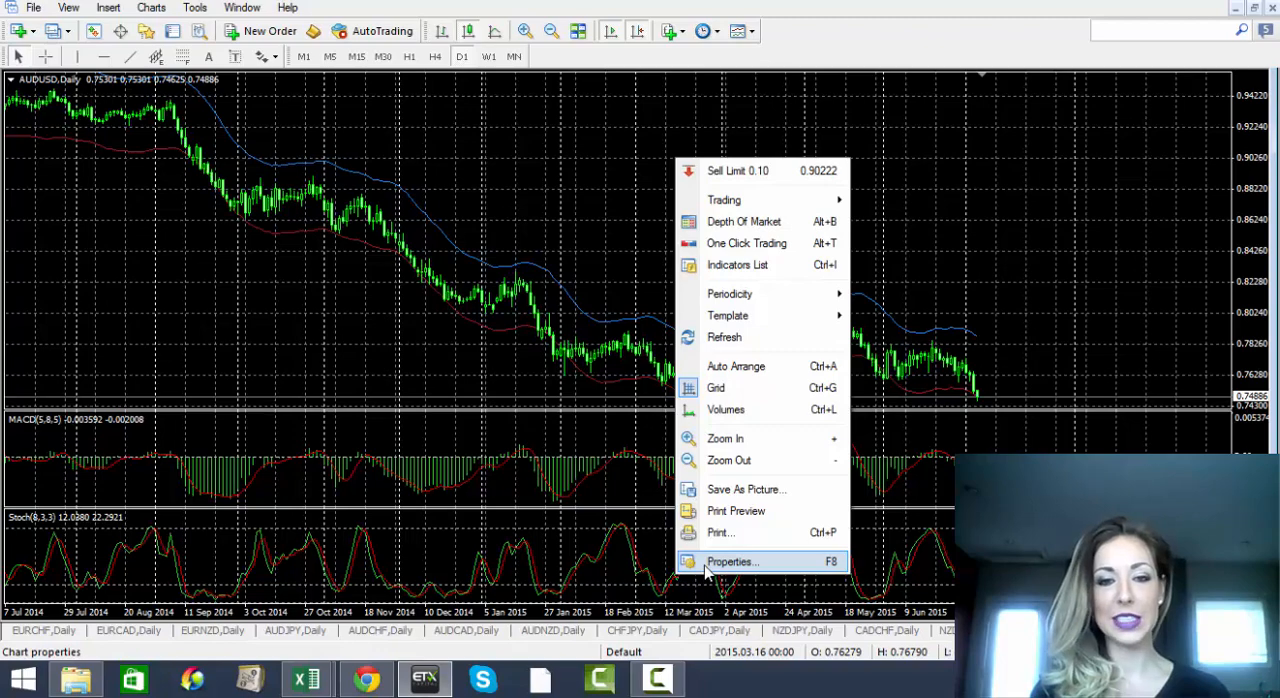
In chart Properties > Colors, preview Yellow On Black, then choose the Black On White scheme
{"action": "left_click", "coordinate": [732, 561]}
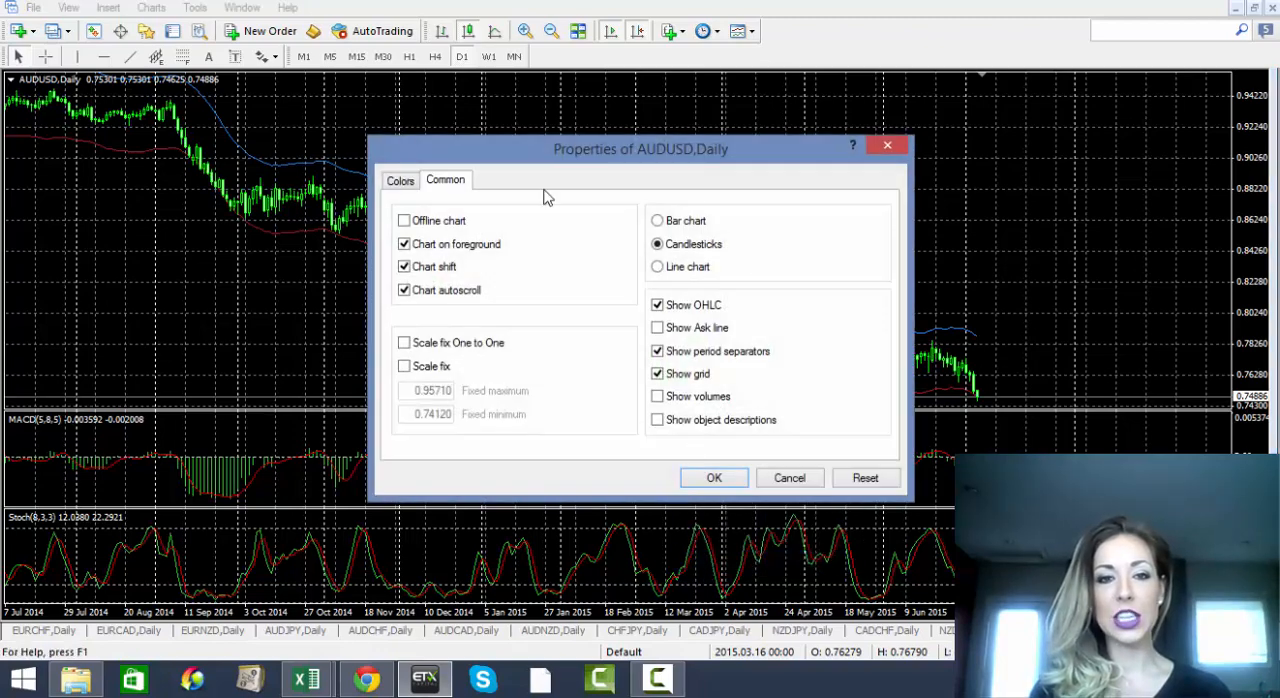
{"action": "mouse_move", "coordinate": [528, 322]}
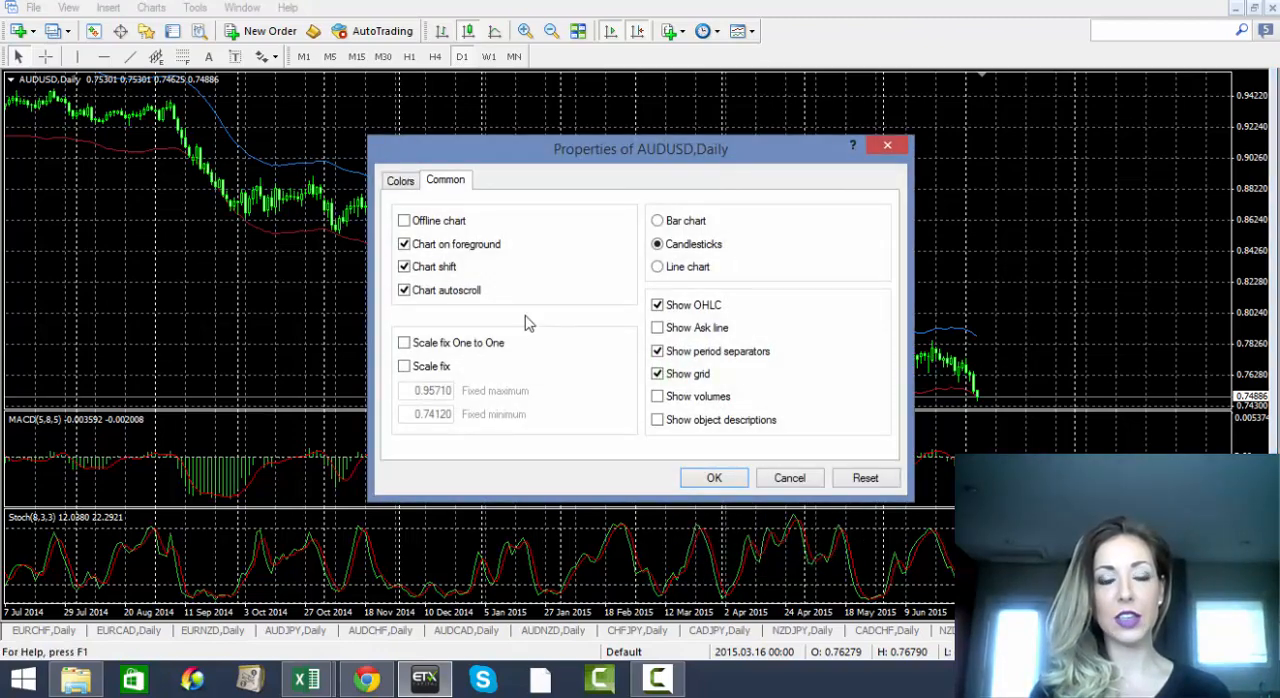
{"action": "left_click", "coordinate": [399, 180]}
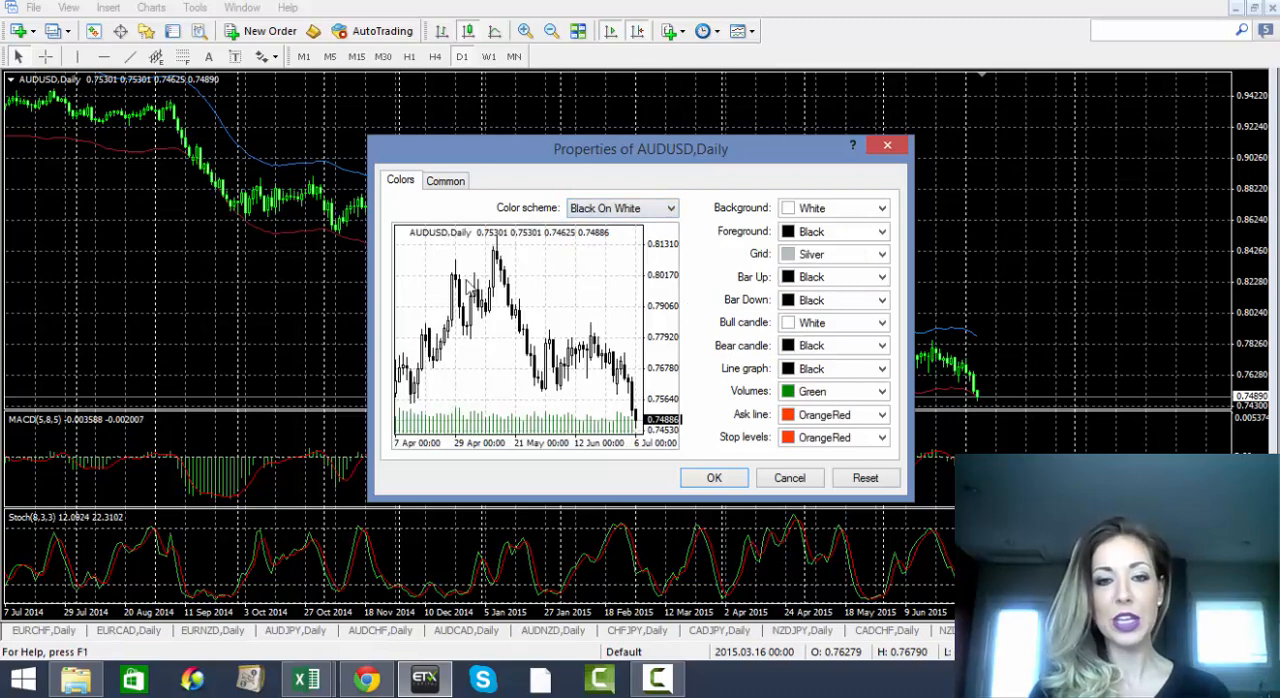
{"action": "left_click", "coordinate": [667, 208]}
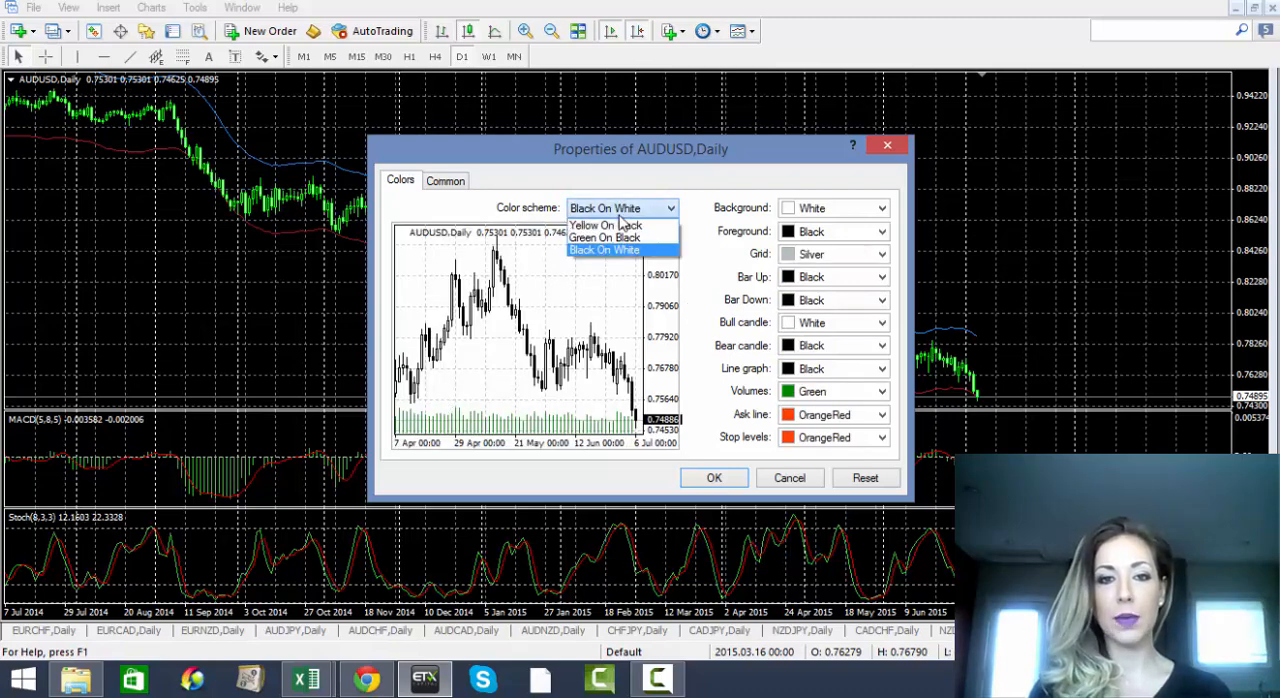
{"action": "left_click", "coordinate": [590, 224]}
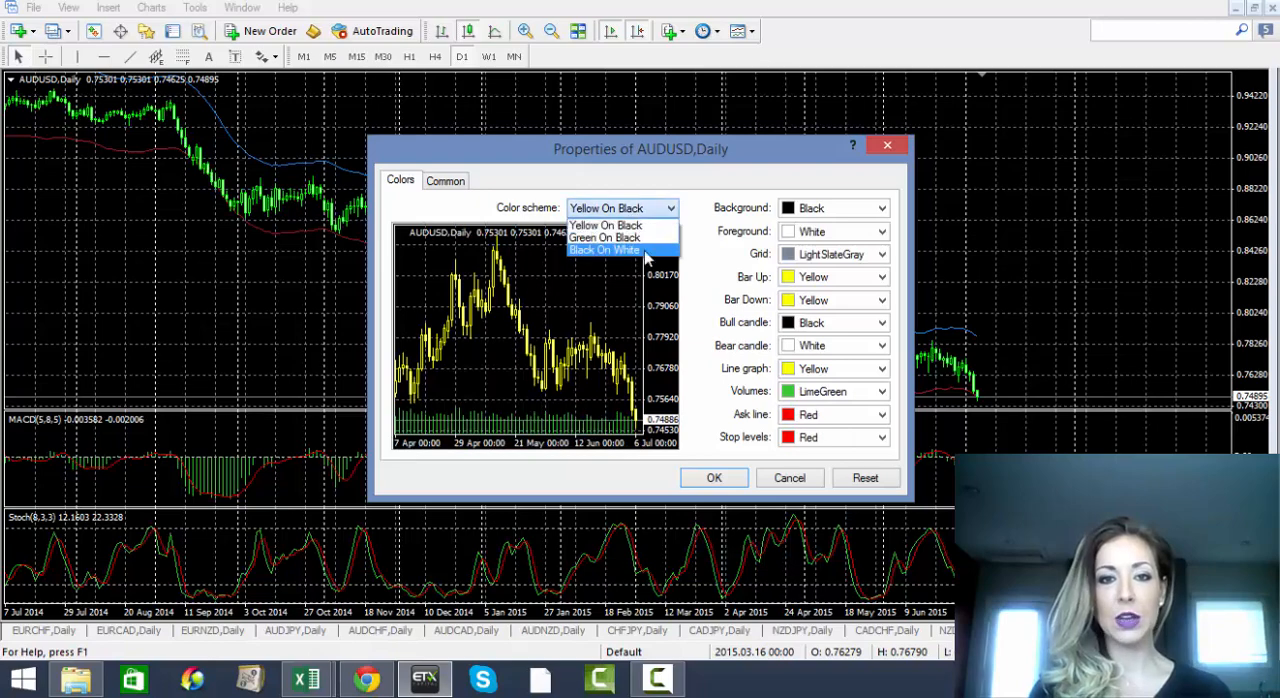
{"action": "left_click", "coordinate": [604, 249]}
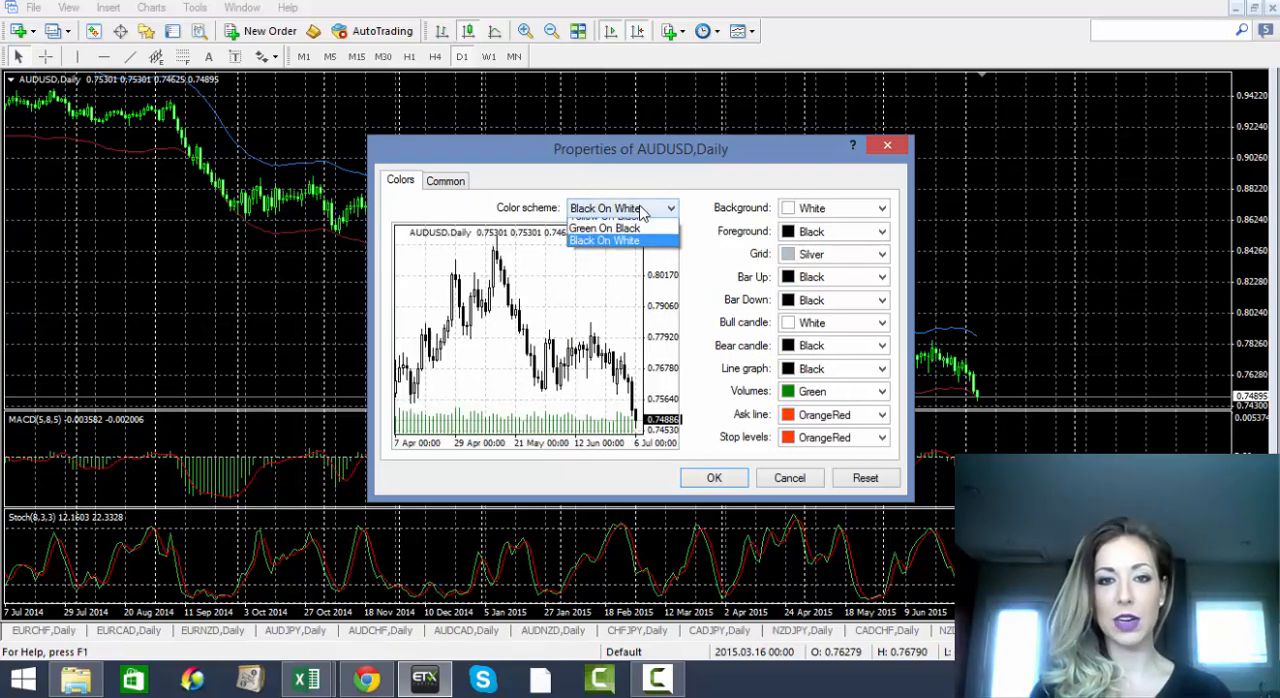
{"action": "left_click", "coordinate": [603, 240]}
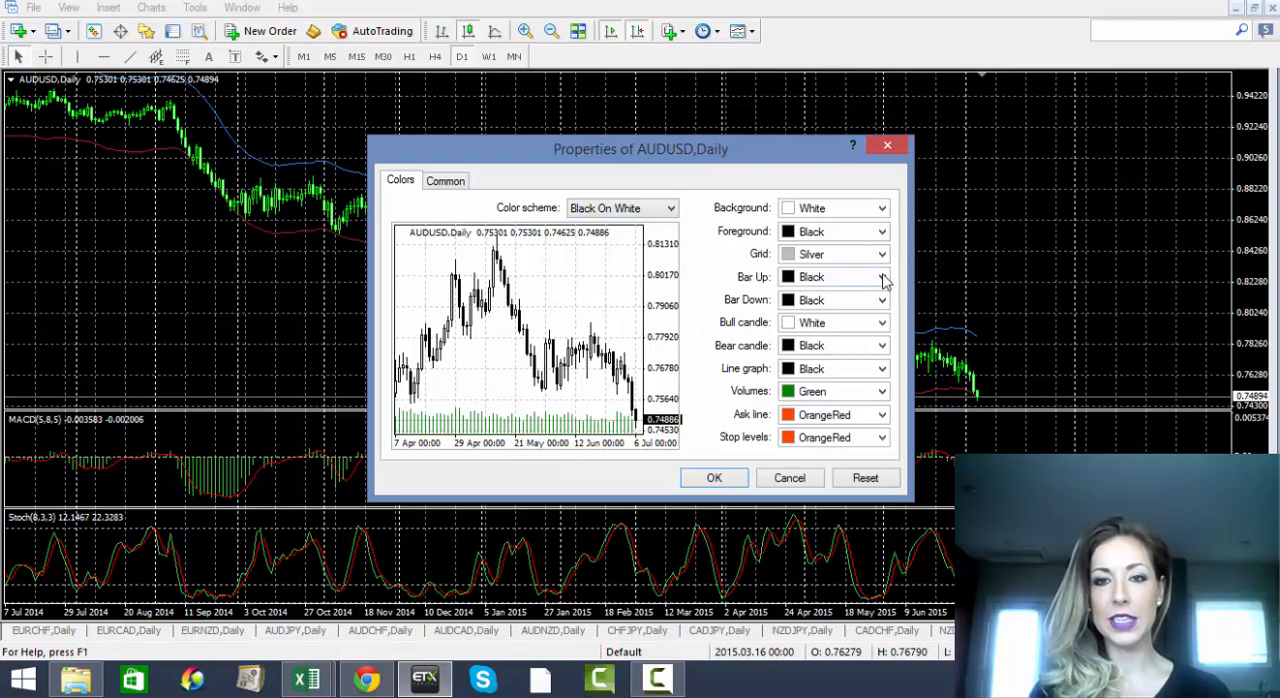
Set Bar Up to LimeGreen, Bar Down and Bear candle to Red, and Line graph to None
{"action": "left_click", "coordinate": [879, 300]}
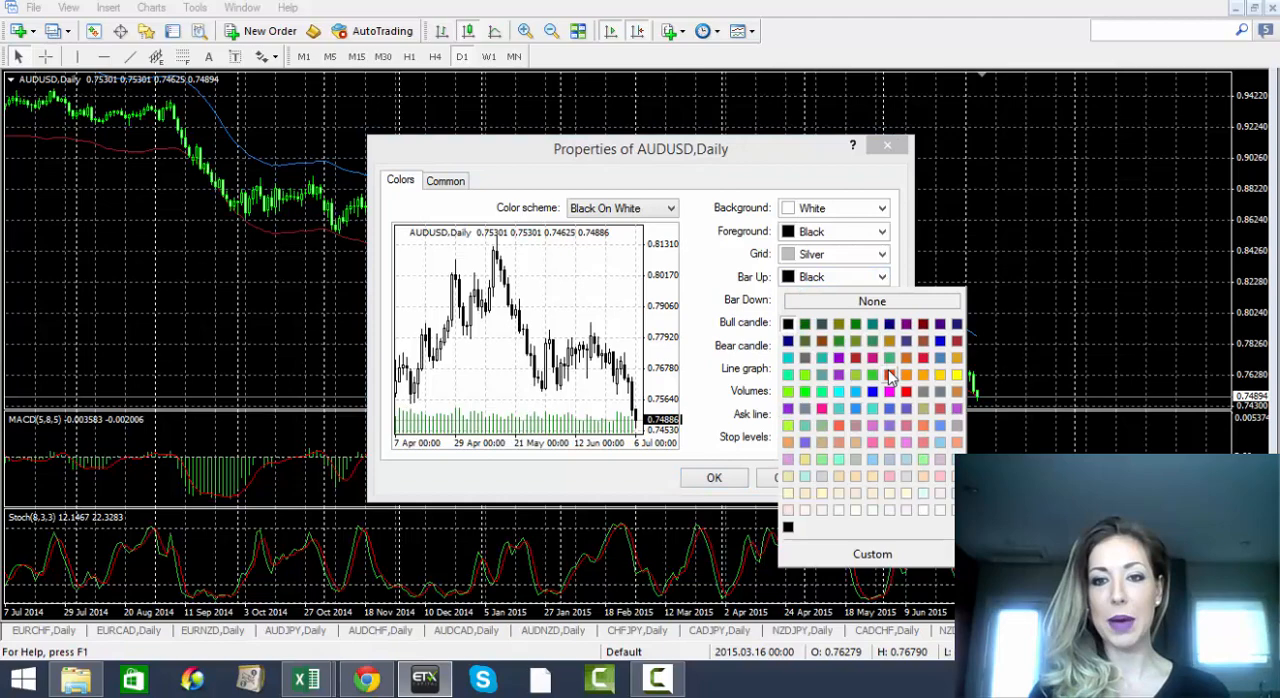
{"action": "left_click", "coordinate": [907, 390]}
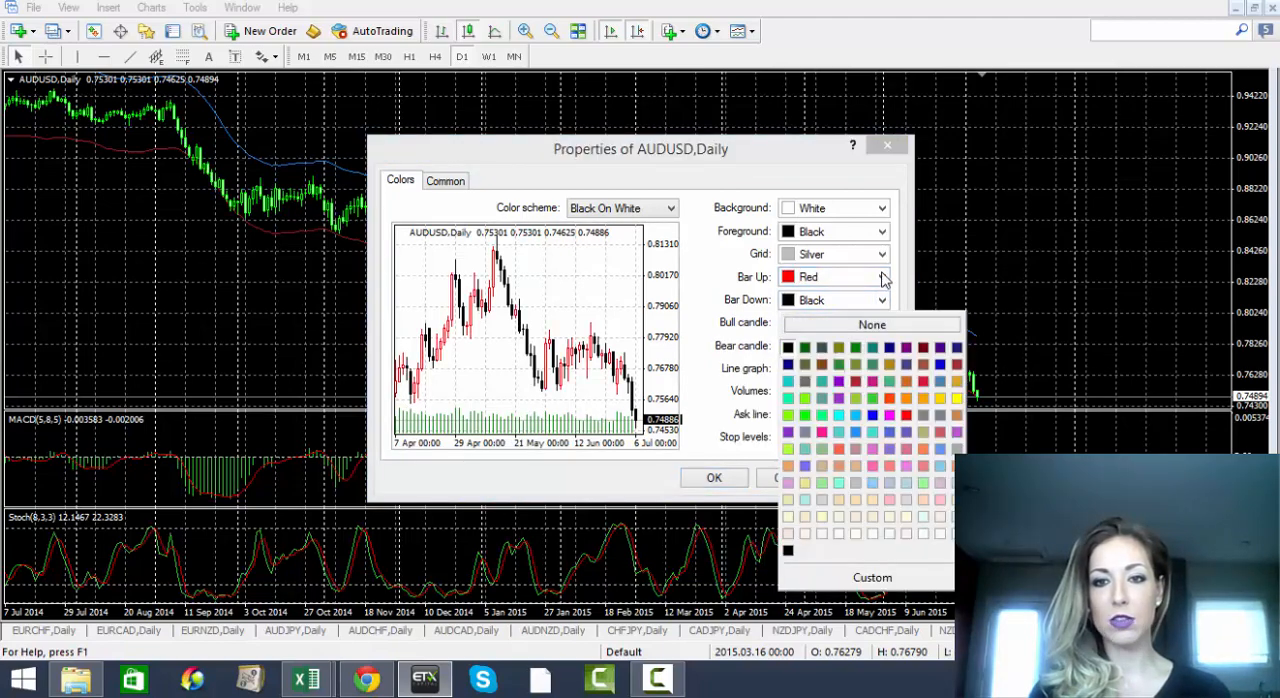
{"action": "left_click", "coordinate": [881, 300]}
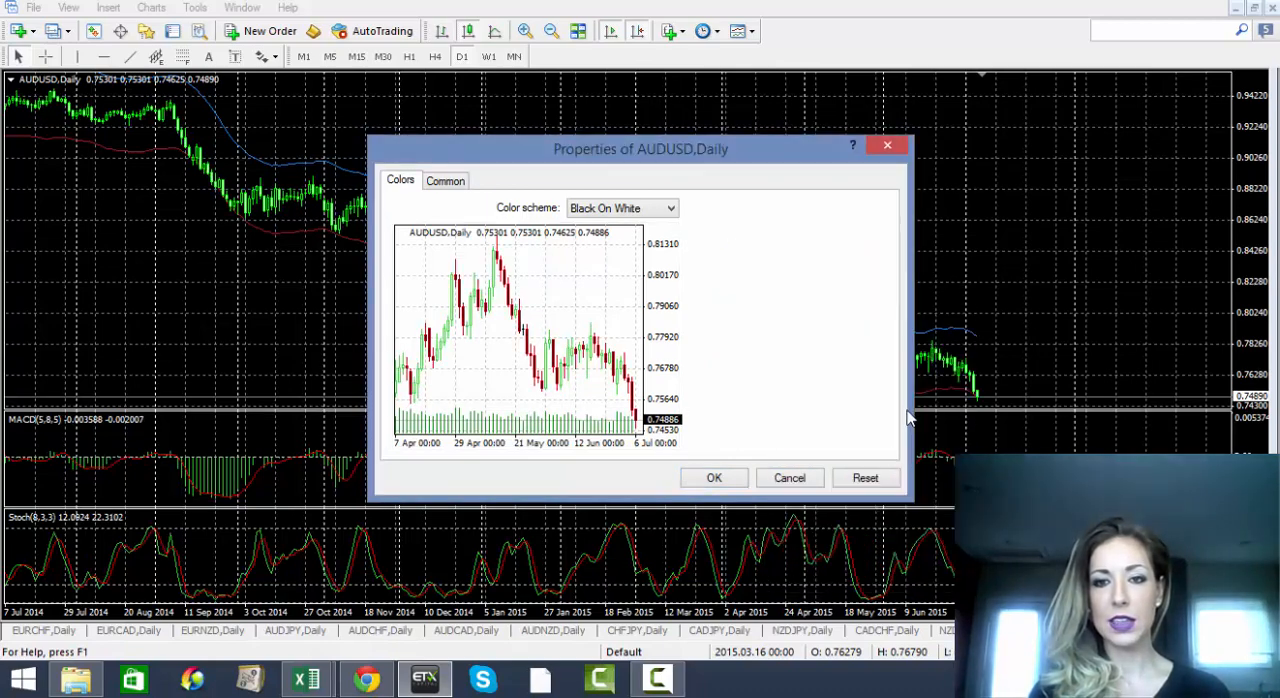
{"action": "left_click", "coordinate": [882, 322]}
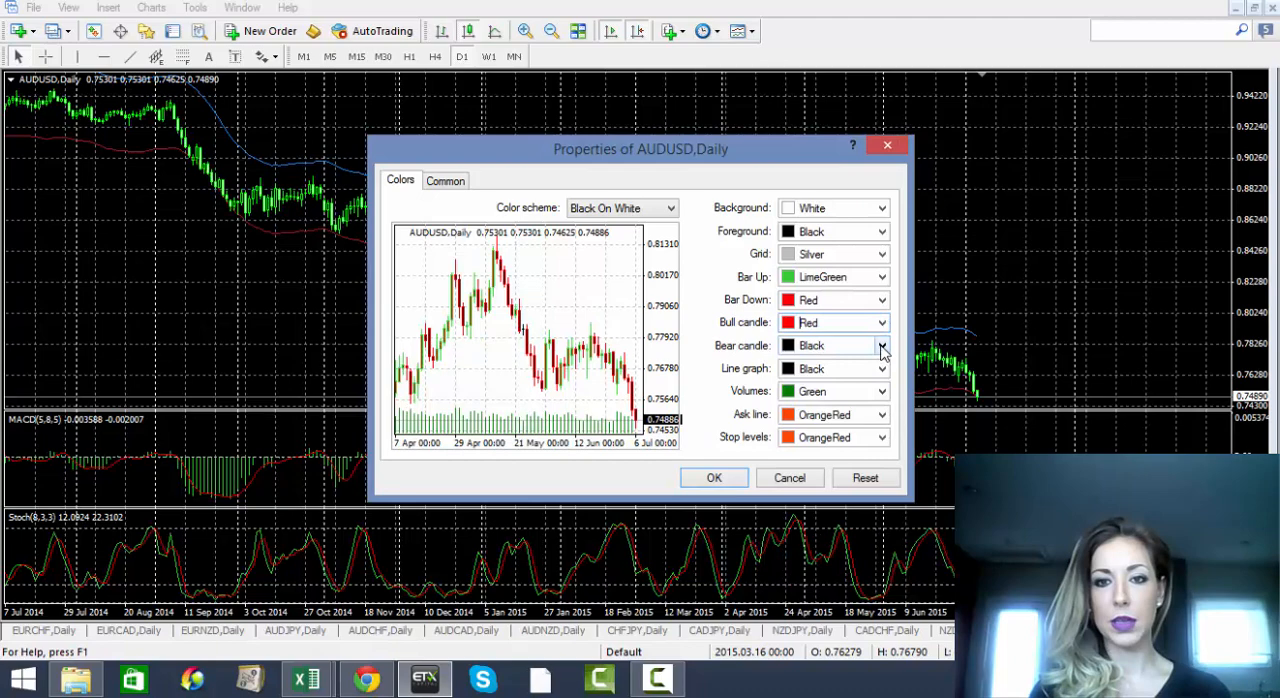
{"action": "left_click", "coordinate": [880, 345]}
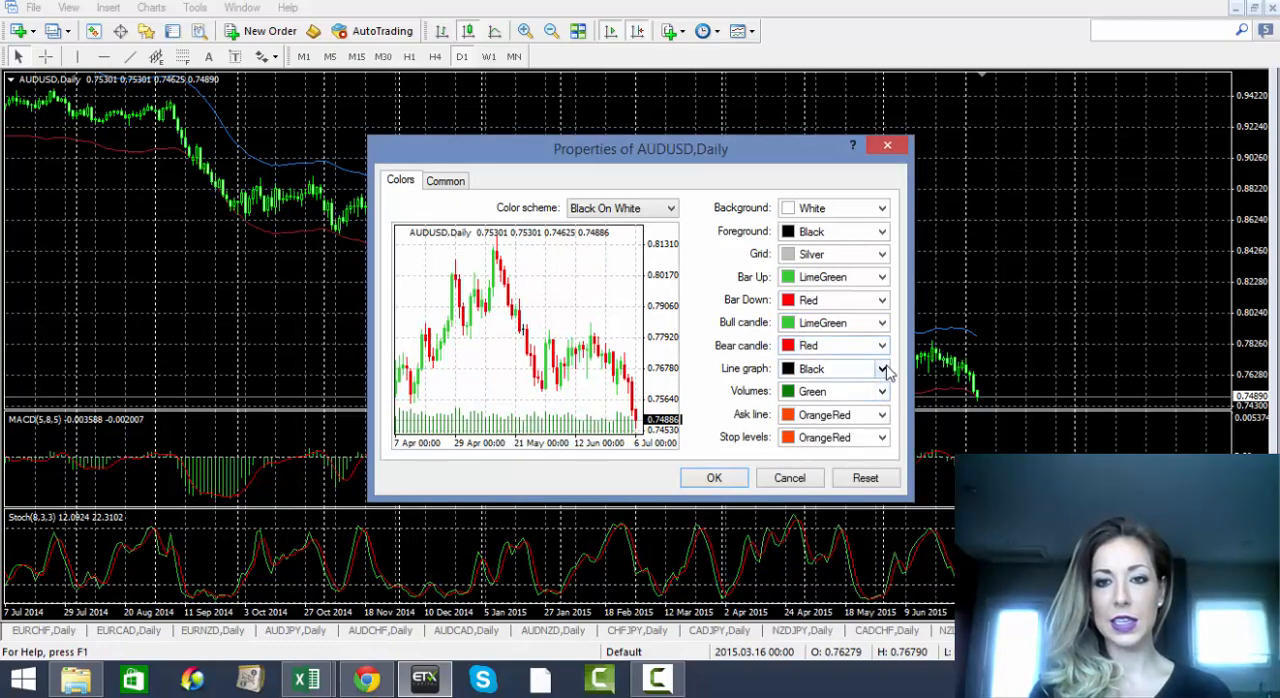
{"action": "left_click", "coordinate": [880, 368]}
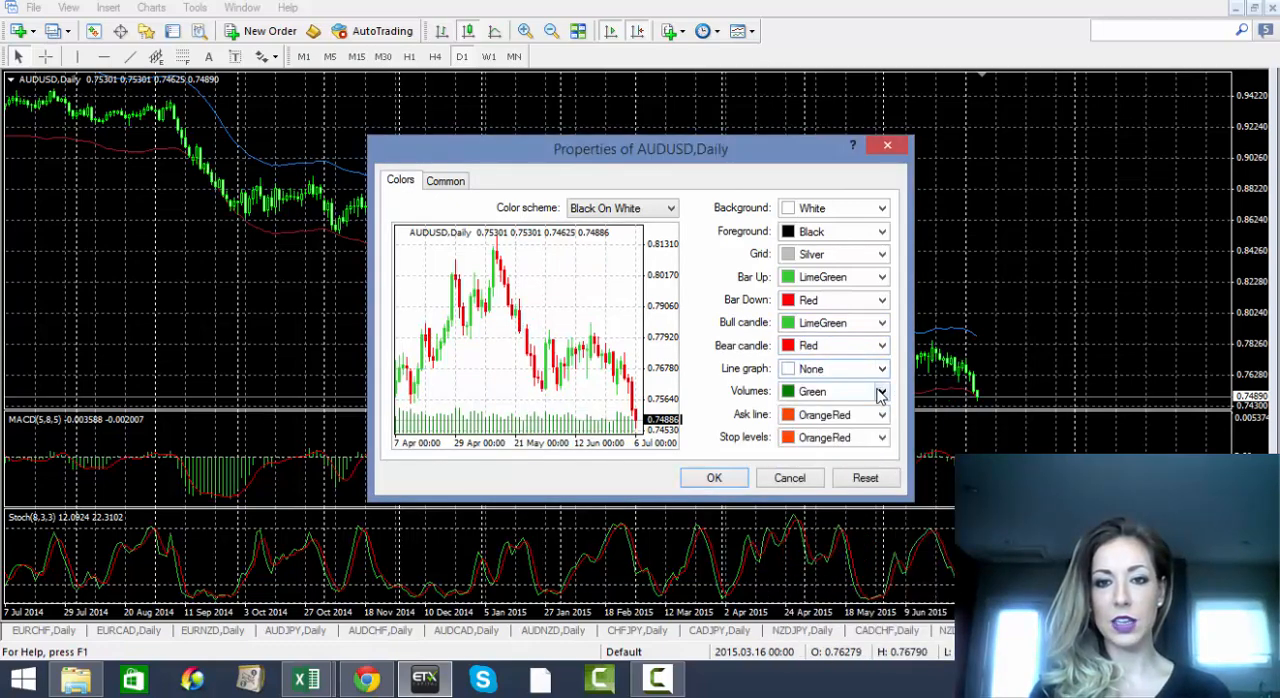
Set Volumes to None, and return Foreground to Black after briefly setting it to None
{"action": "left_click", "coordinate": [878, 391]}
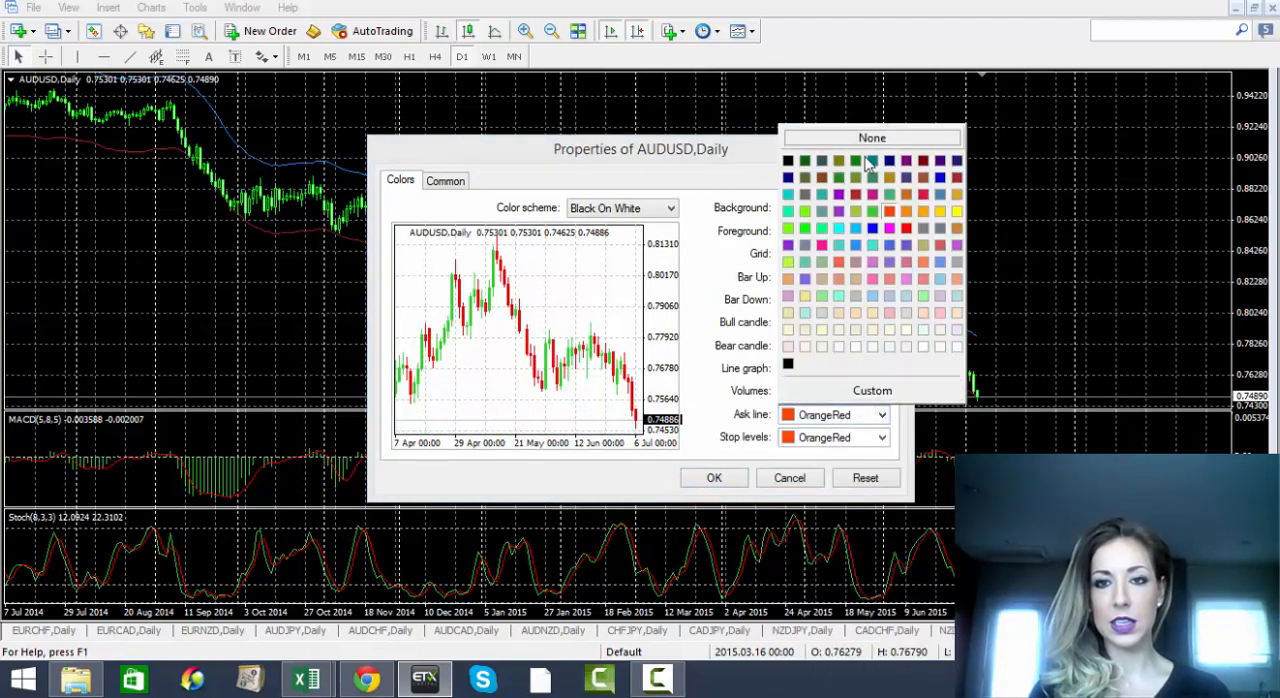
{"action": "left_click", "coordinate": [871, 137]}
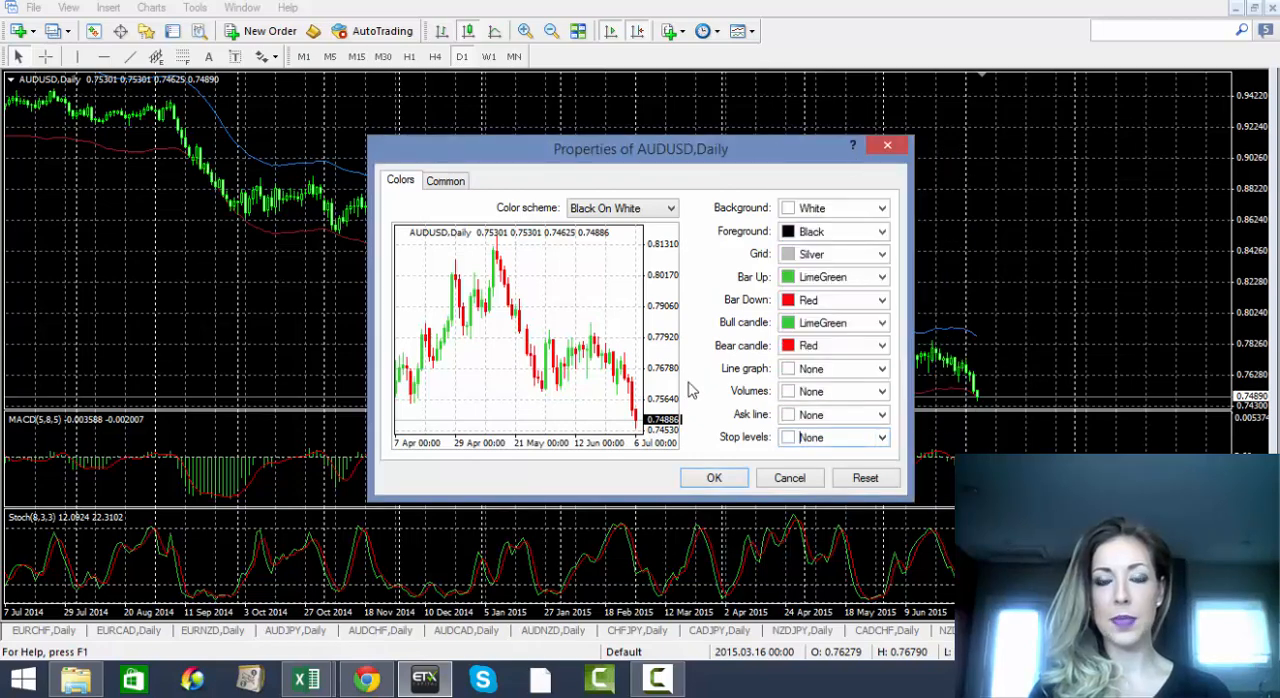
{"action": "mouse_move", "coordinate": [867, 233]}
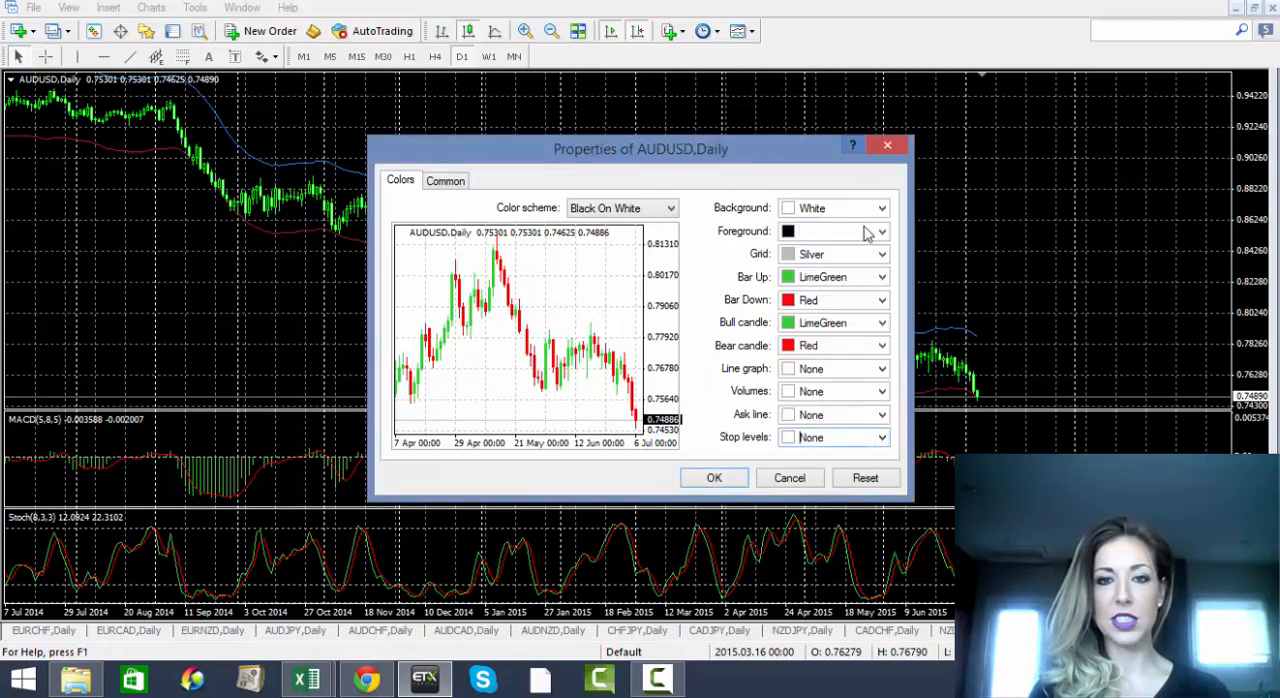
{"action": "left_click", "coordinate": [879, 231]}
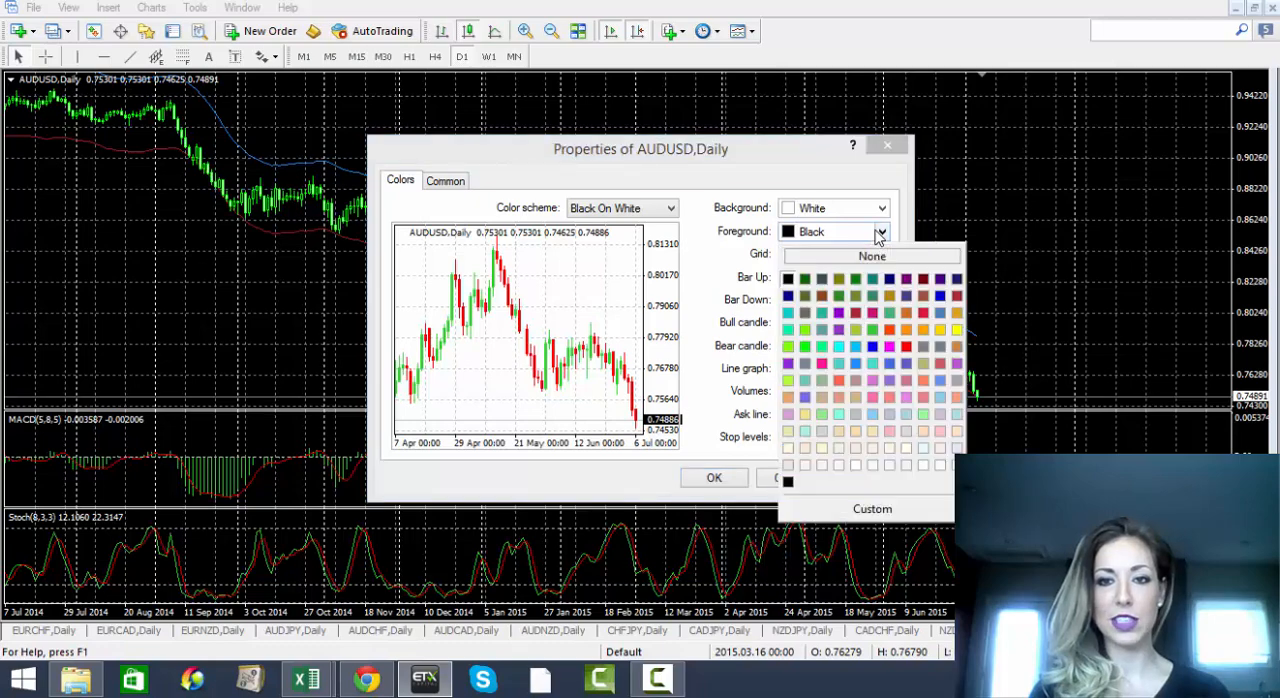
{"action": "left_click", "coordinate": [871, 256]}
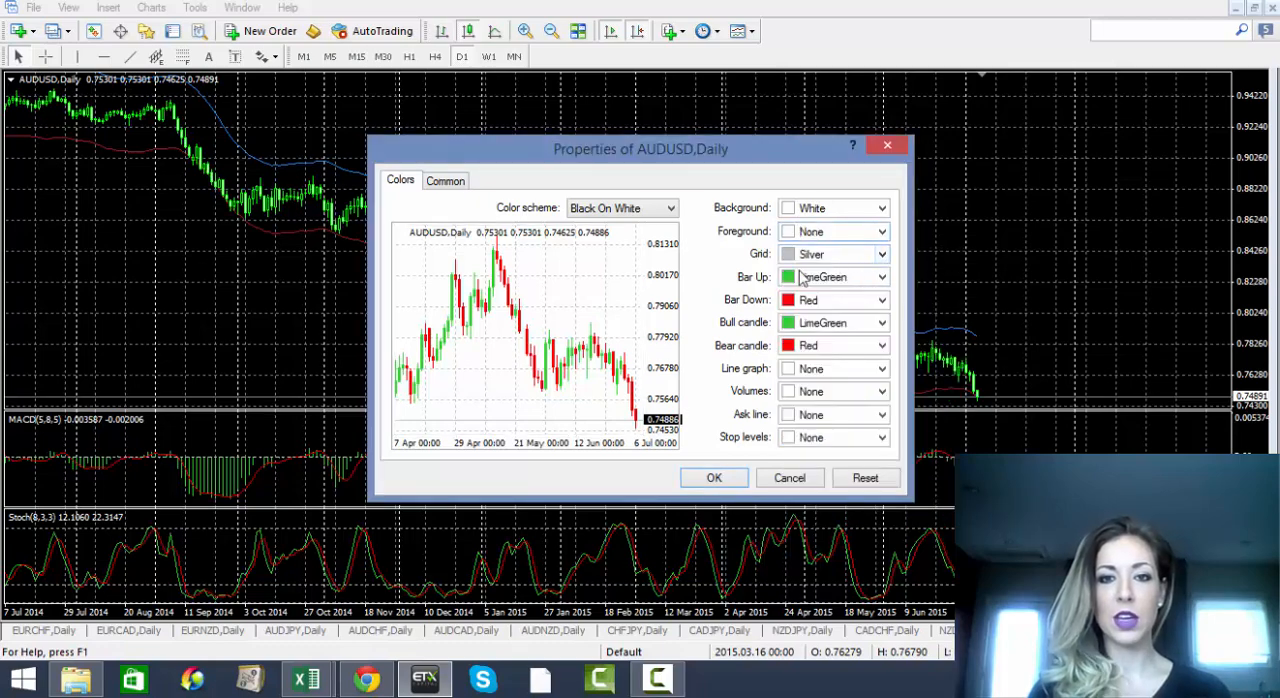
{"action": "left_click", "coordinate": [880, 254]}
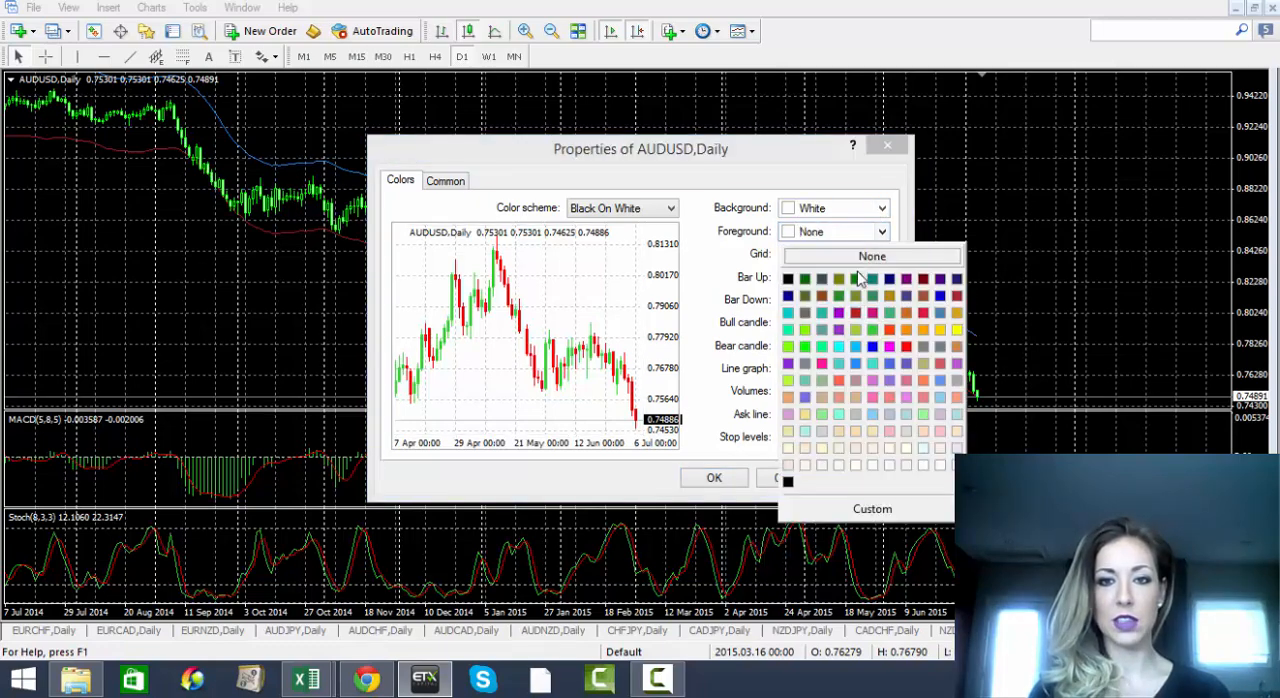
{"action": "left_click", "coordinate": [838, 278]}
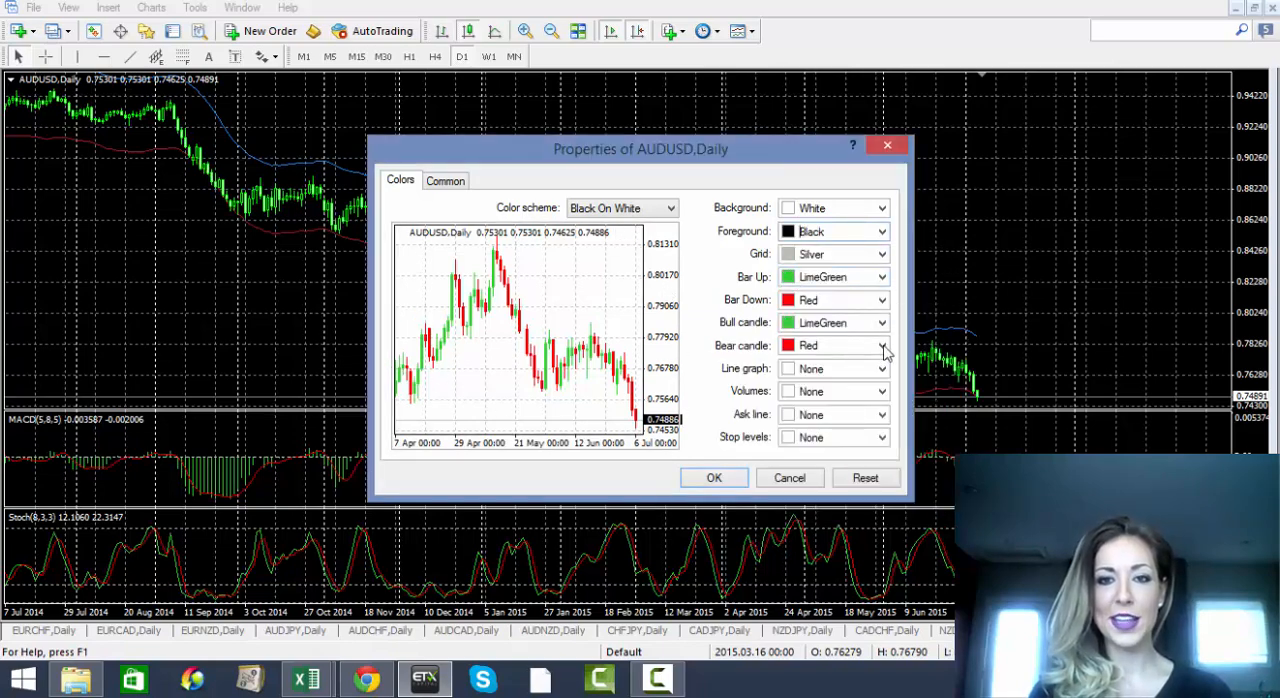
{"action": "mouse_move", "coordinate": [470, 180]}
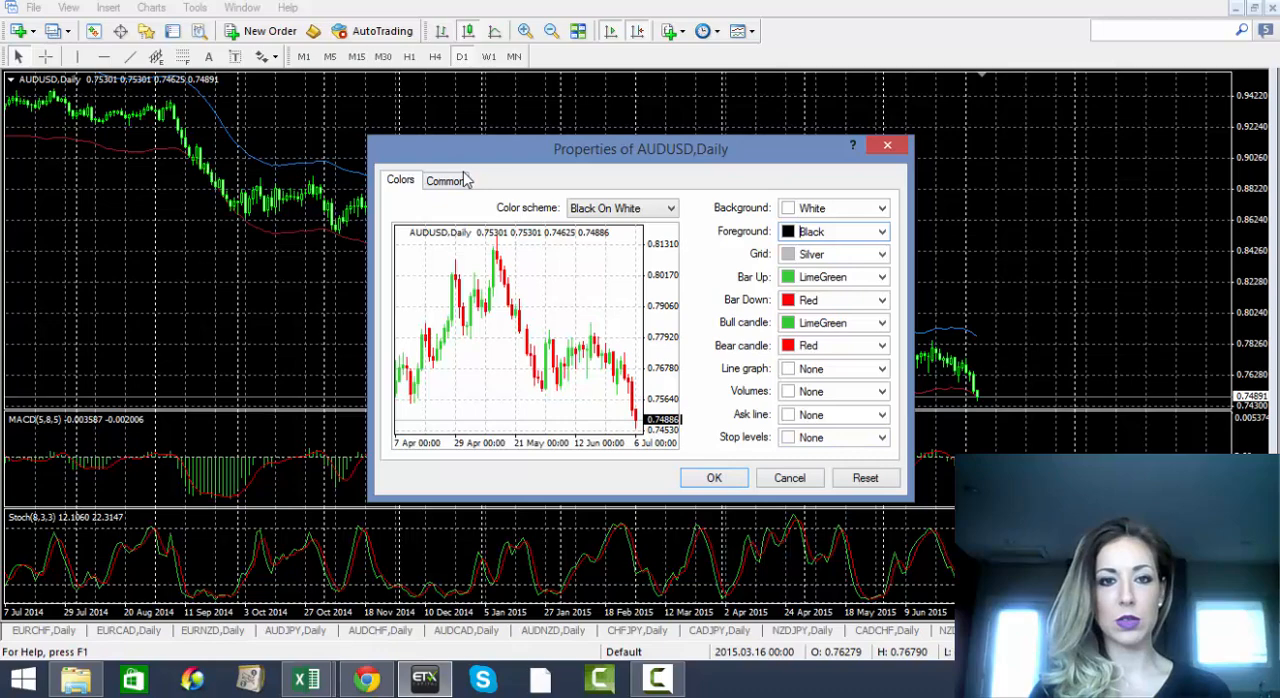
On the Common tab, untick Show OHLC, period separators and grid, then apply with OK
{"action": "left_click", "coordinate": [445, 180]}
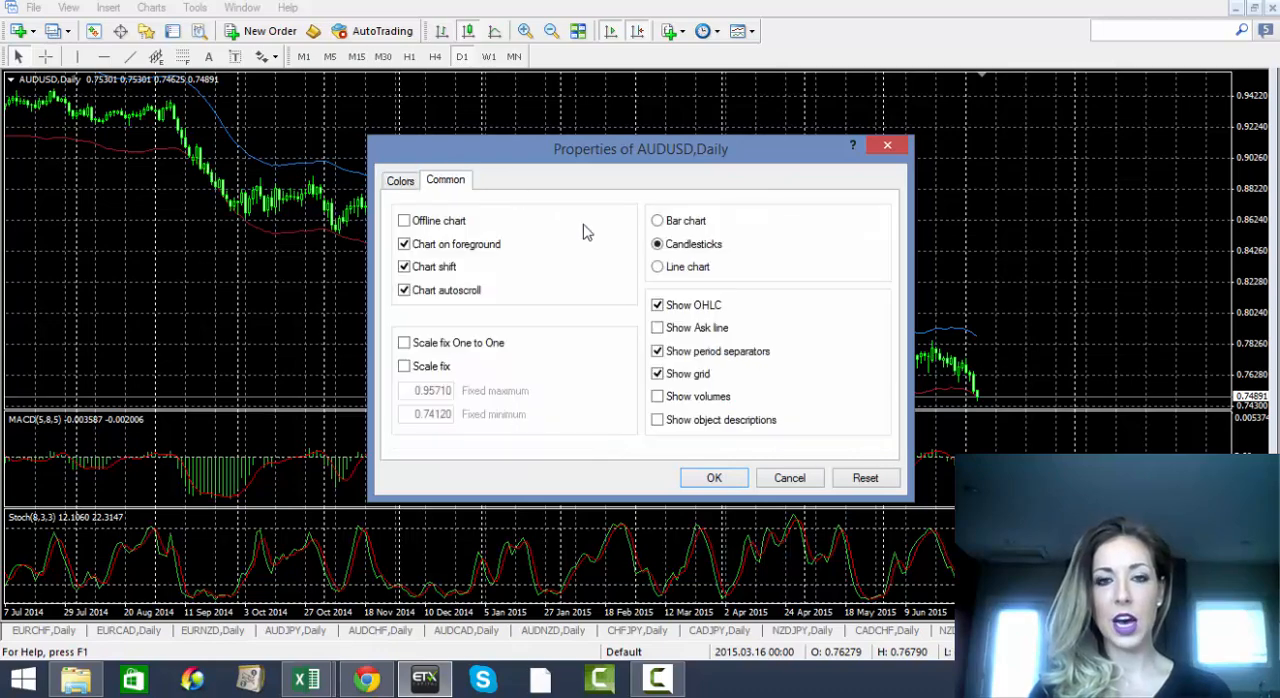
{"action": "mouse_move", "coordinate": [628, 216]}
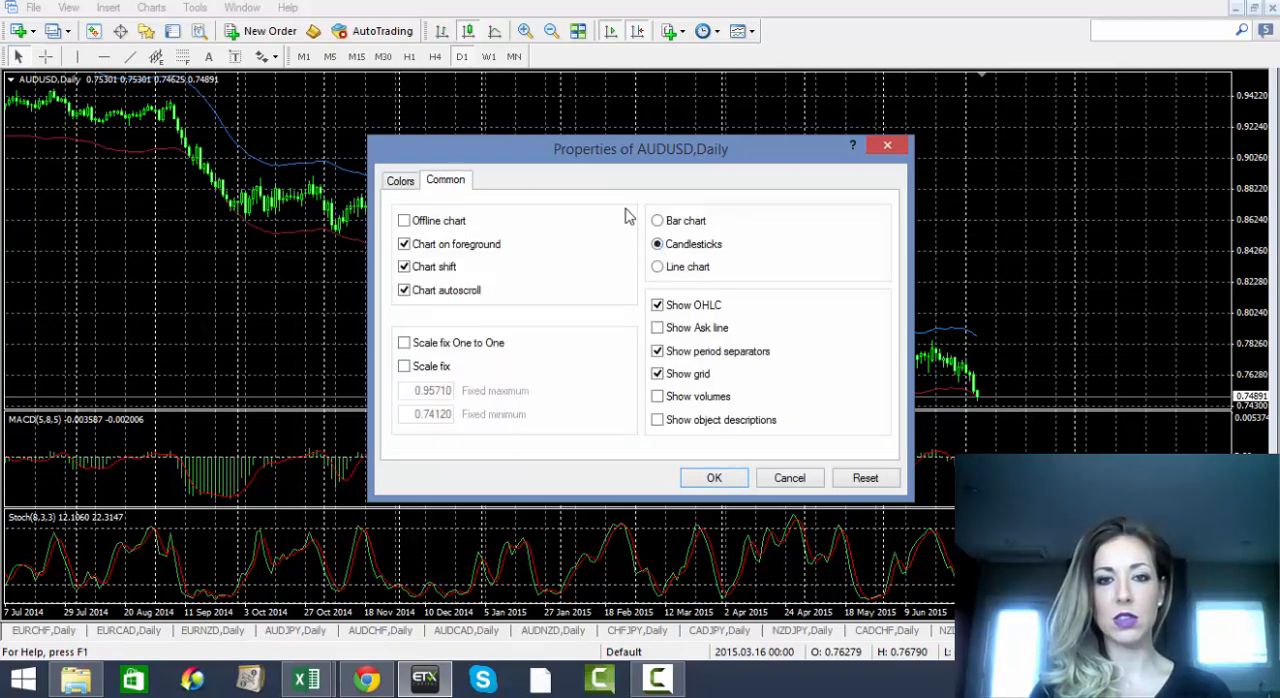
{"action": "mouse_move", "coordinate": [628, 263]}
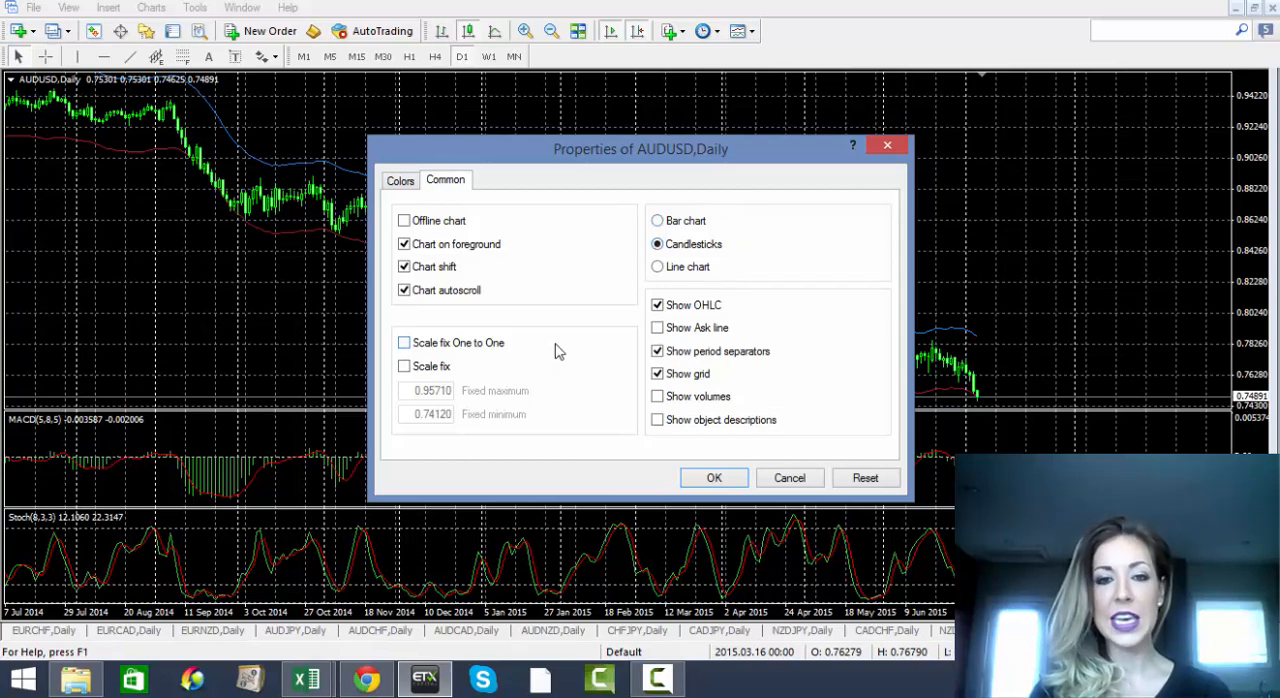
{"action": "mouse_move", "coordinate": [618, 268]}
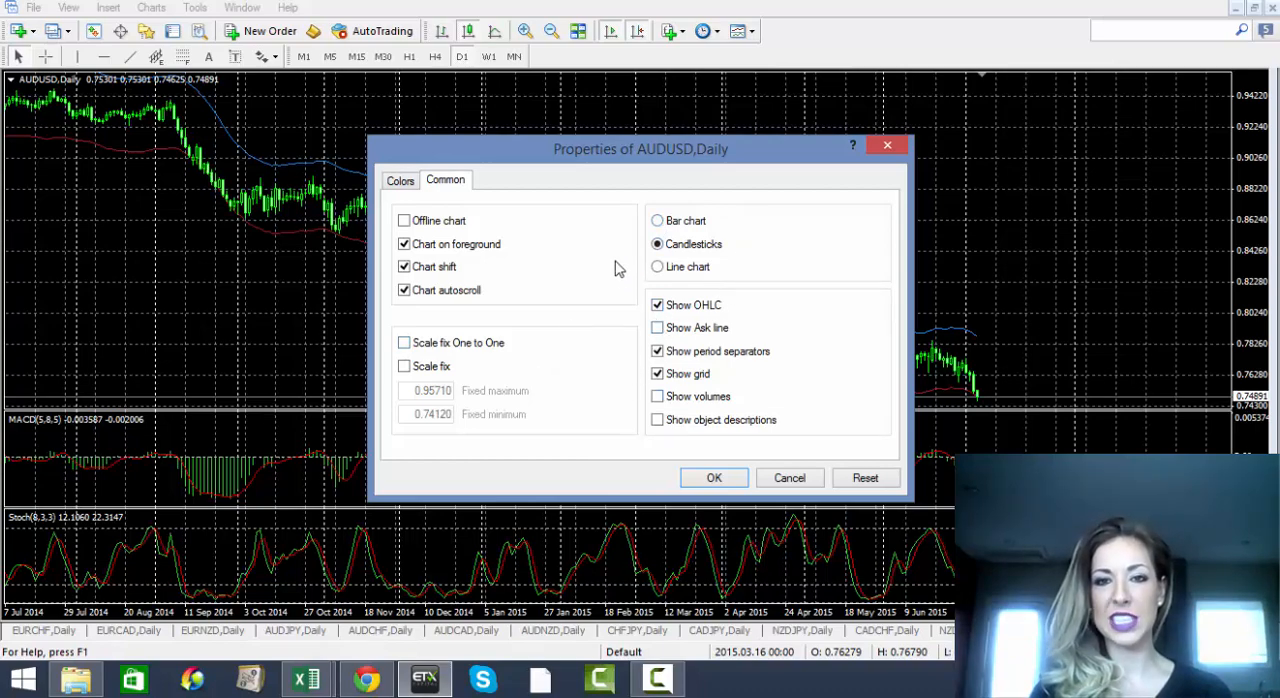
{"action": "left_click", "coordinate": [657, 305]}
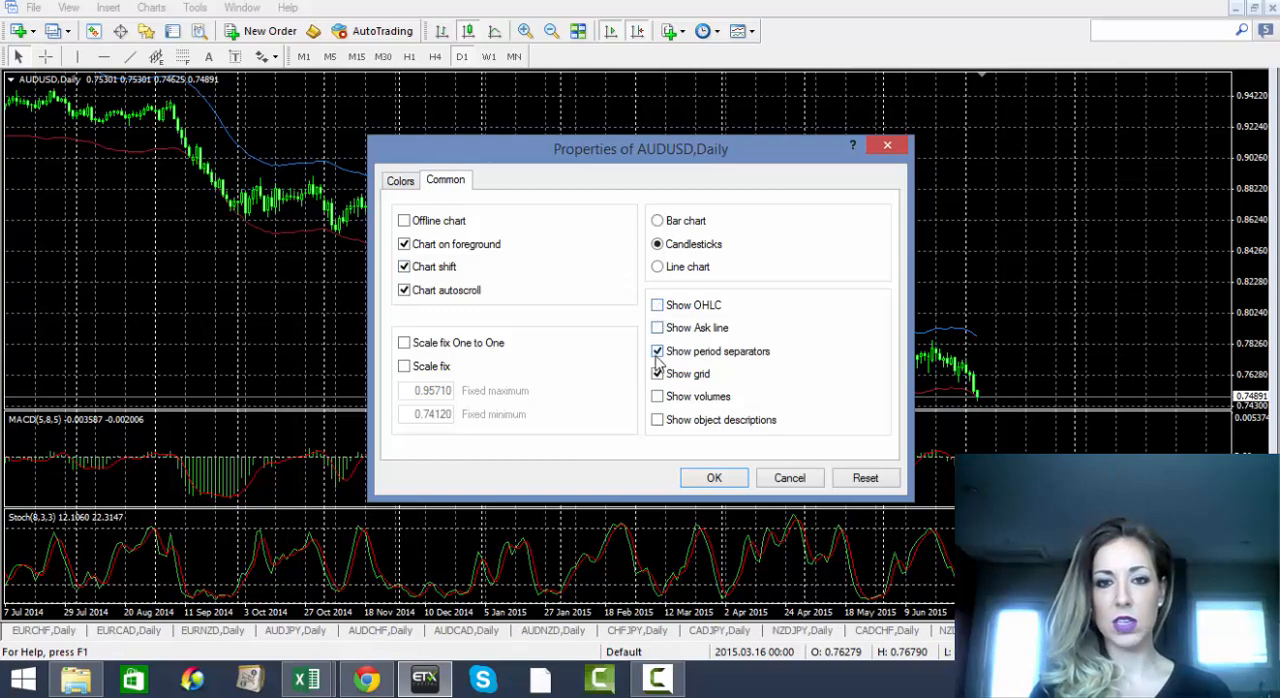
{"action": "left_click", "coordinate": [657, 351]}
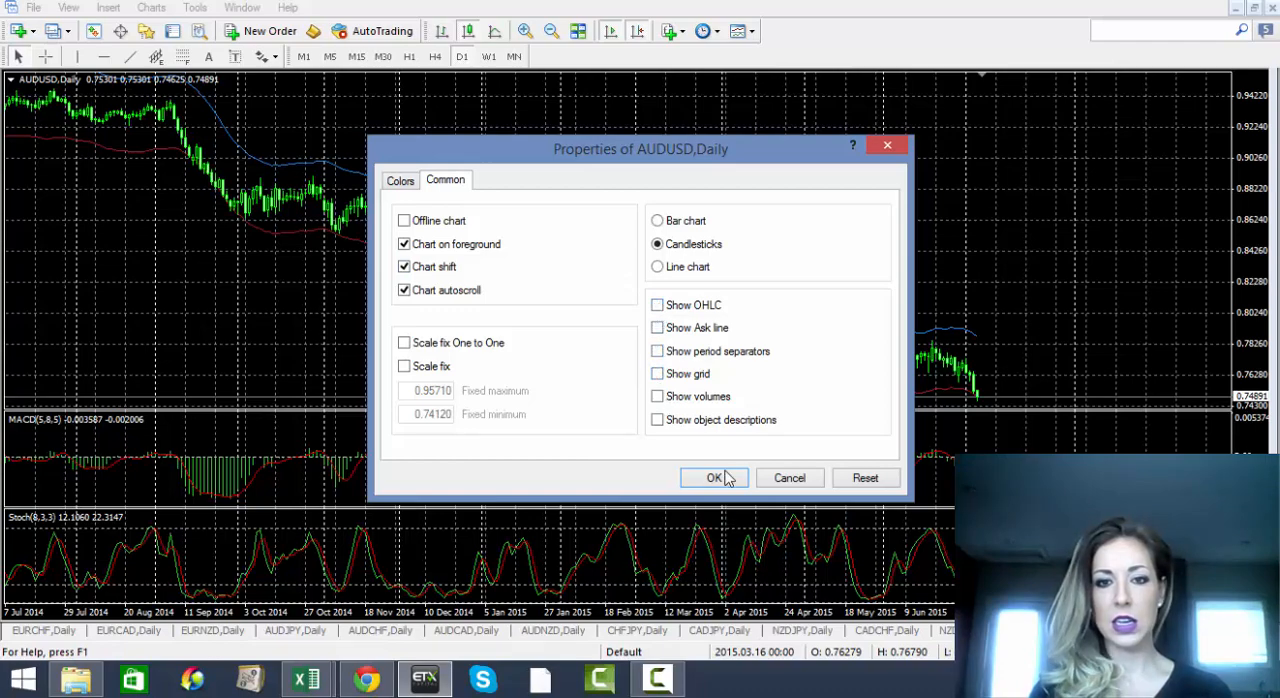
{"action": "left_click", "coordinate": [714, 477]}
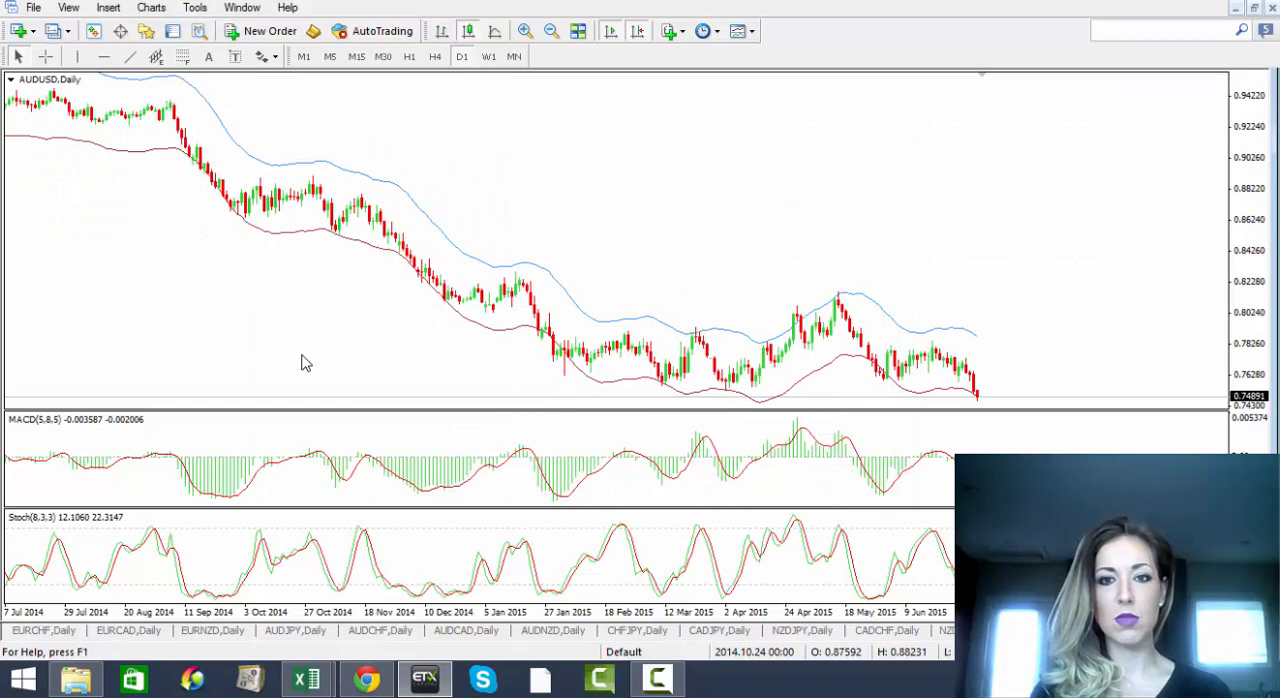
{"action": "mouse_move", "coordinate": [391, 220]}
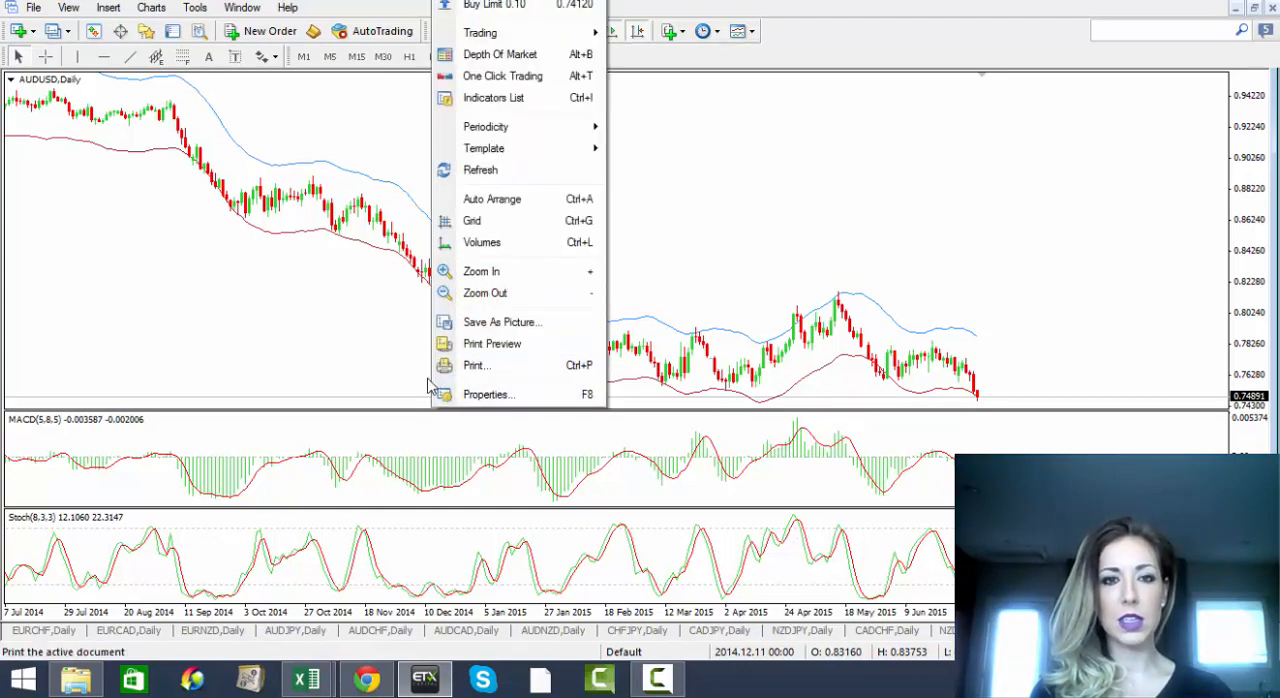
Set the MACD Main and Signal colours to None, then show the Templates dropdown
{"action": "left_click", "coordinate": [489, 393]}
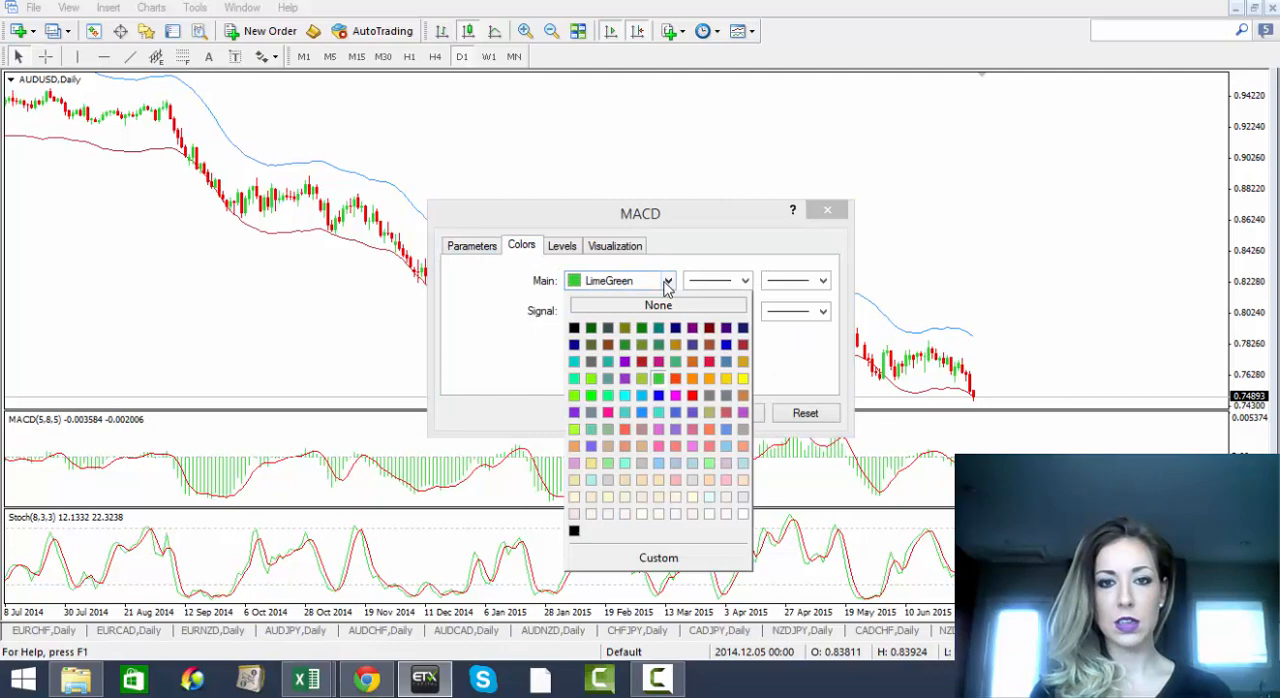
{"action": "left_click", "coordinate": [658, 305]}
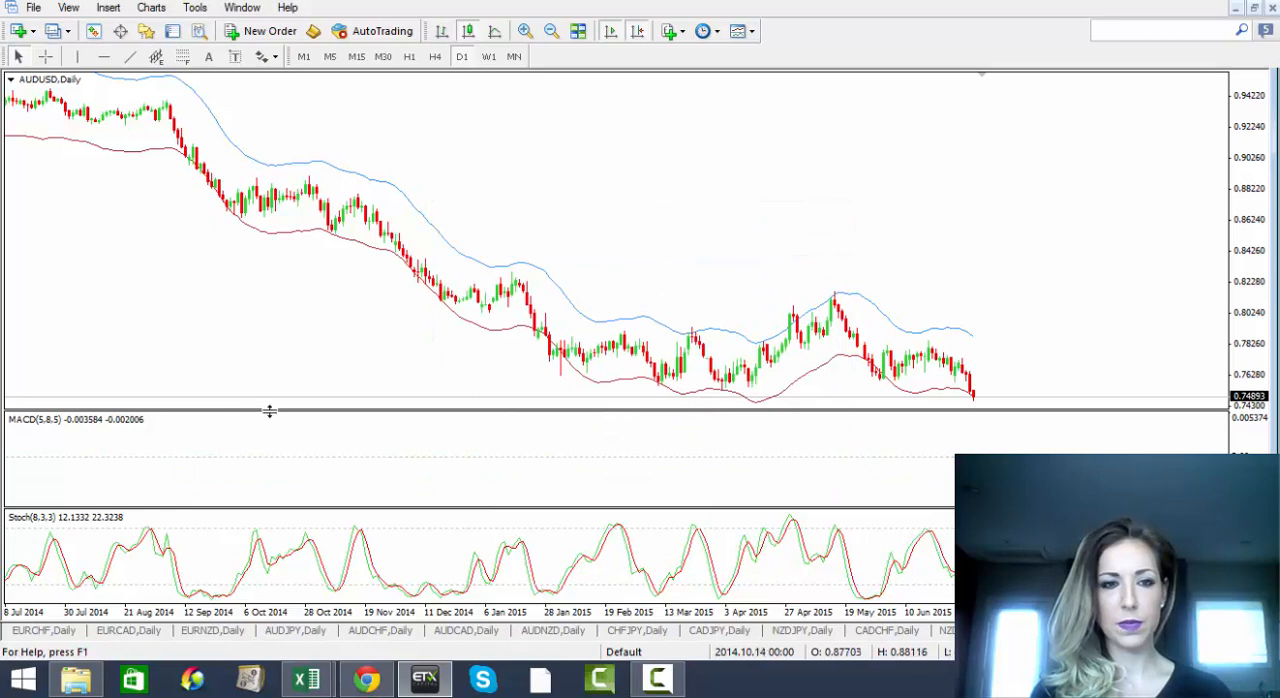
{"action": "left_click", "coordinate": [740, 30]}
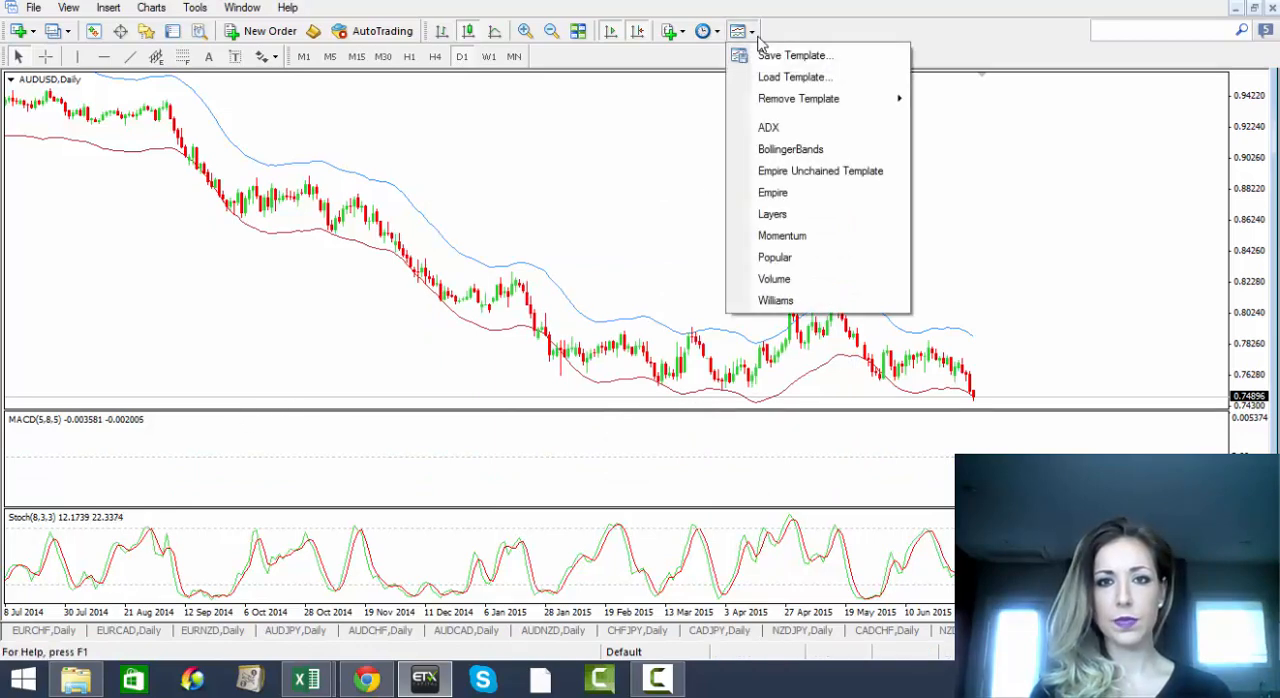
{"action": "mouse_move", "coordinate": [798, 98]}
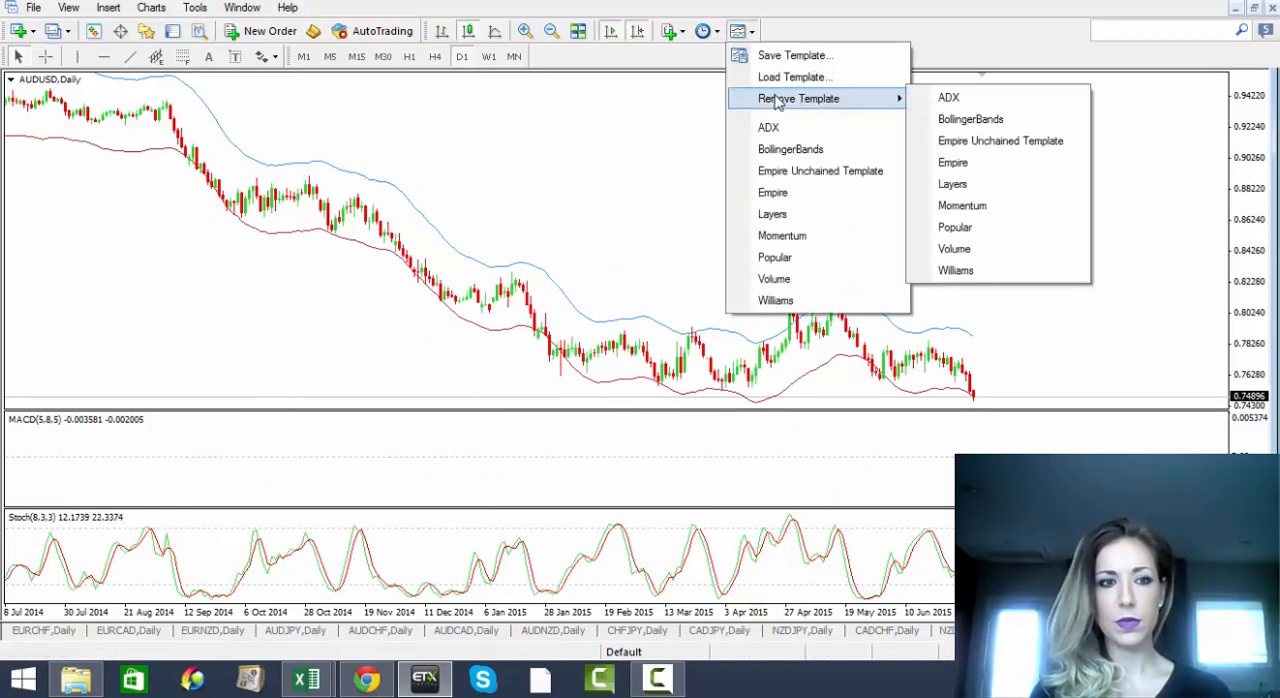
{"action": "mouse_move", "coordinate": [948, 97]}
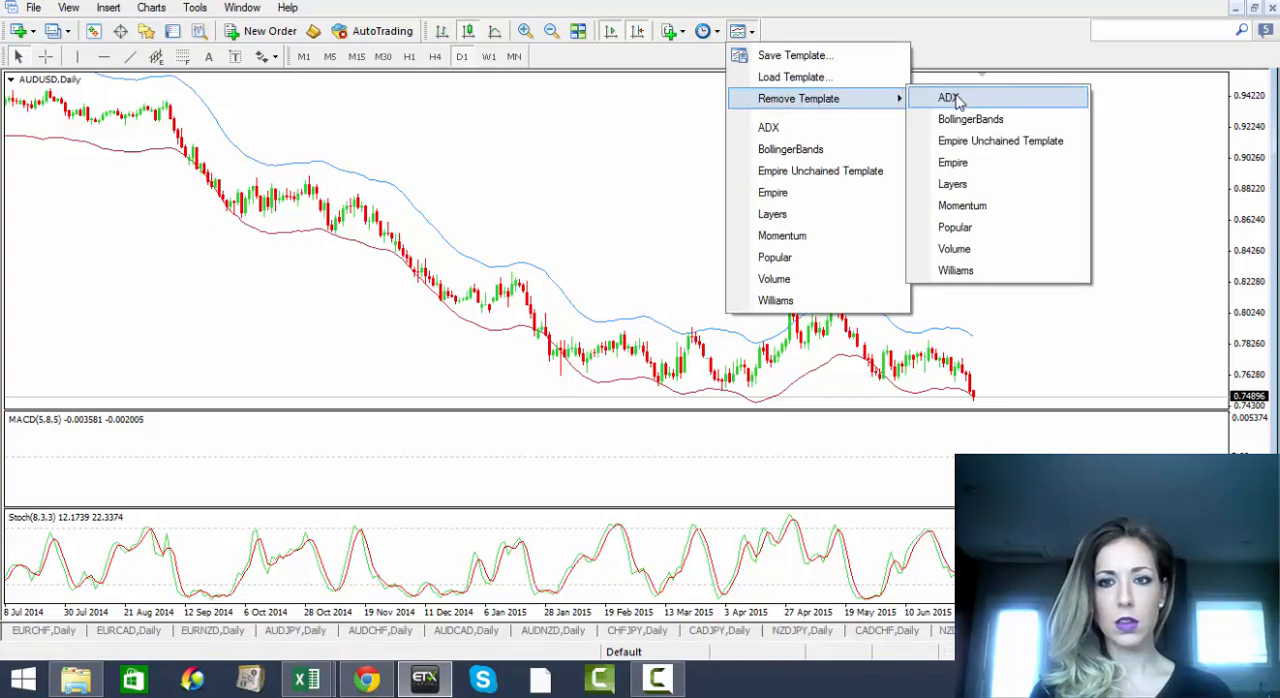
Choose Remove Template > ADX from the Templates menu
{"action": "left_click", "coordinate": [962, 205]}
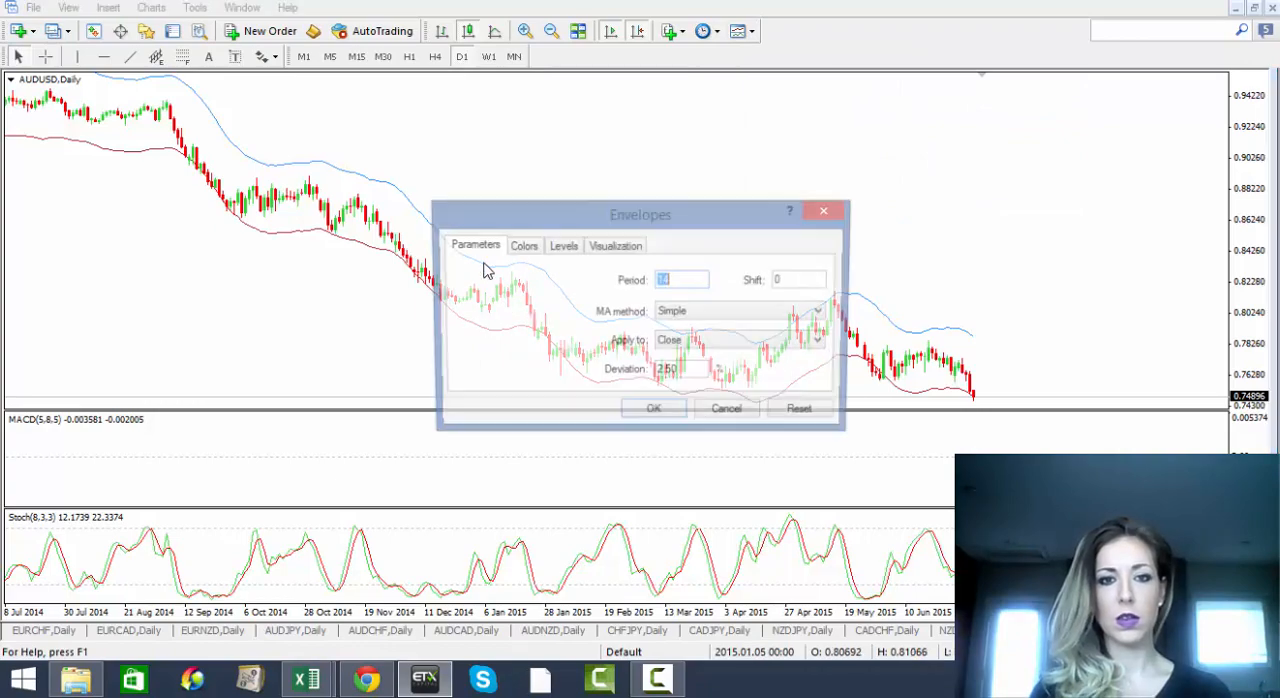
Set the Envelopes Upper Band and Lower Band colours to None and confirm
{"action": "left_click", "coordinate": [524, 245]}
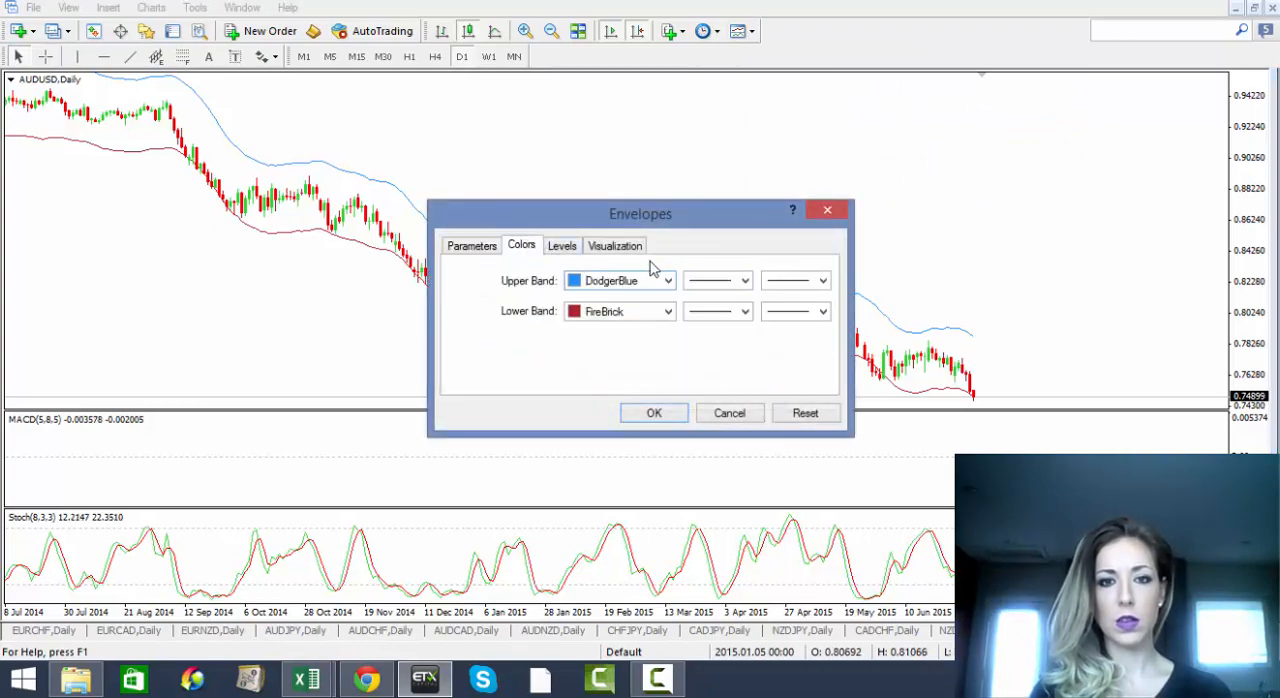
{"action": "left_click", "coordinate": [667, 280]}
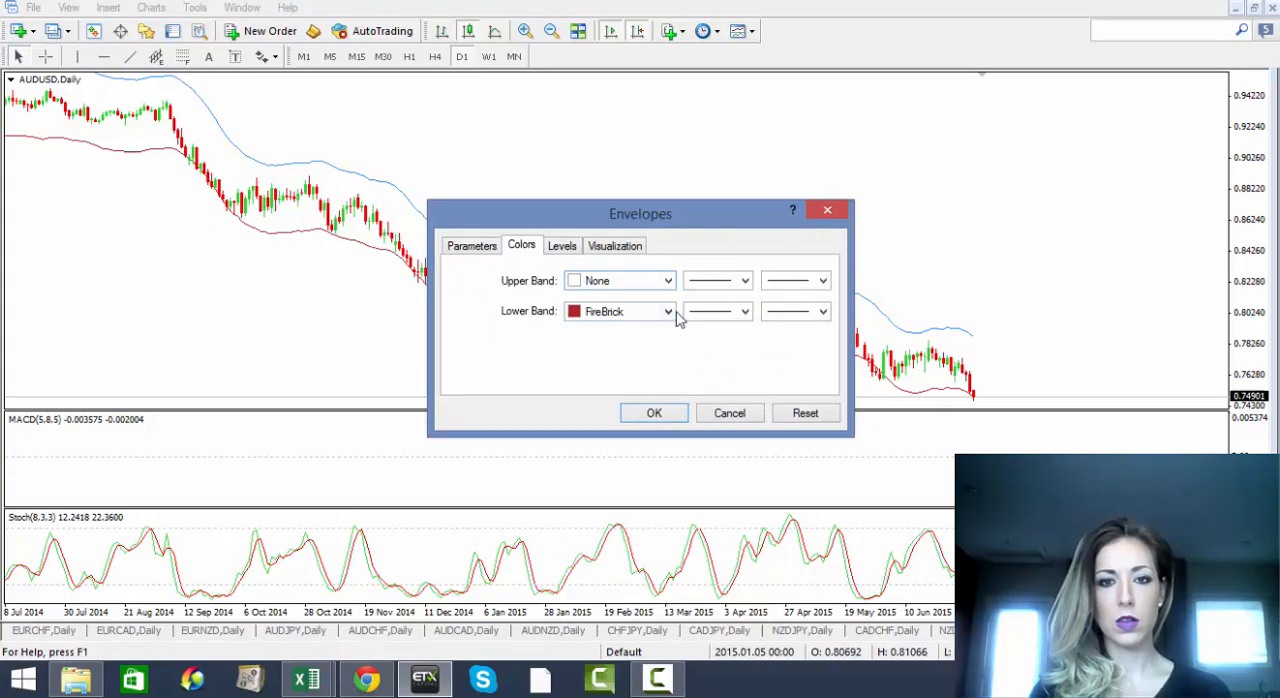
{"action": "left_click", "coordinate": [620, 311]}
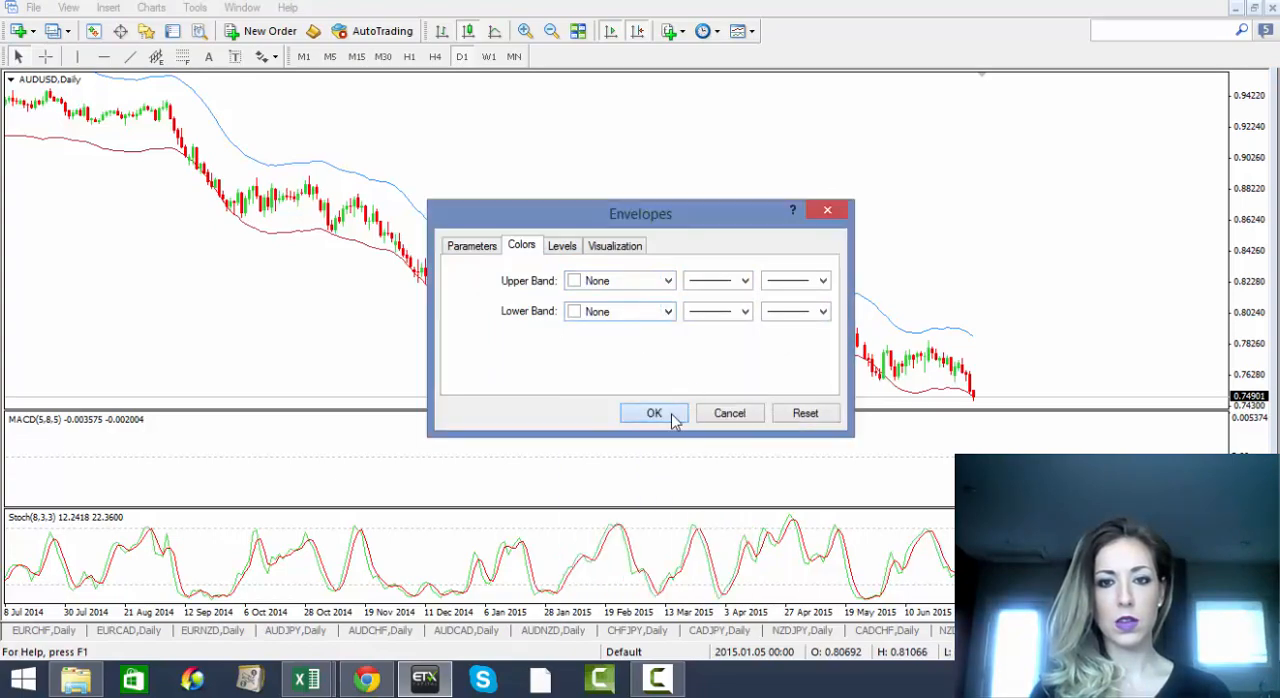
{"action": "left_click", "coordinate": [653, 413]}
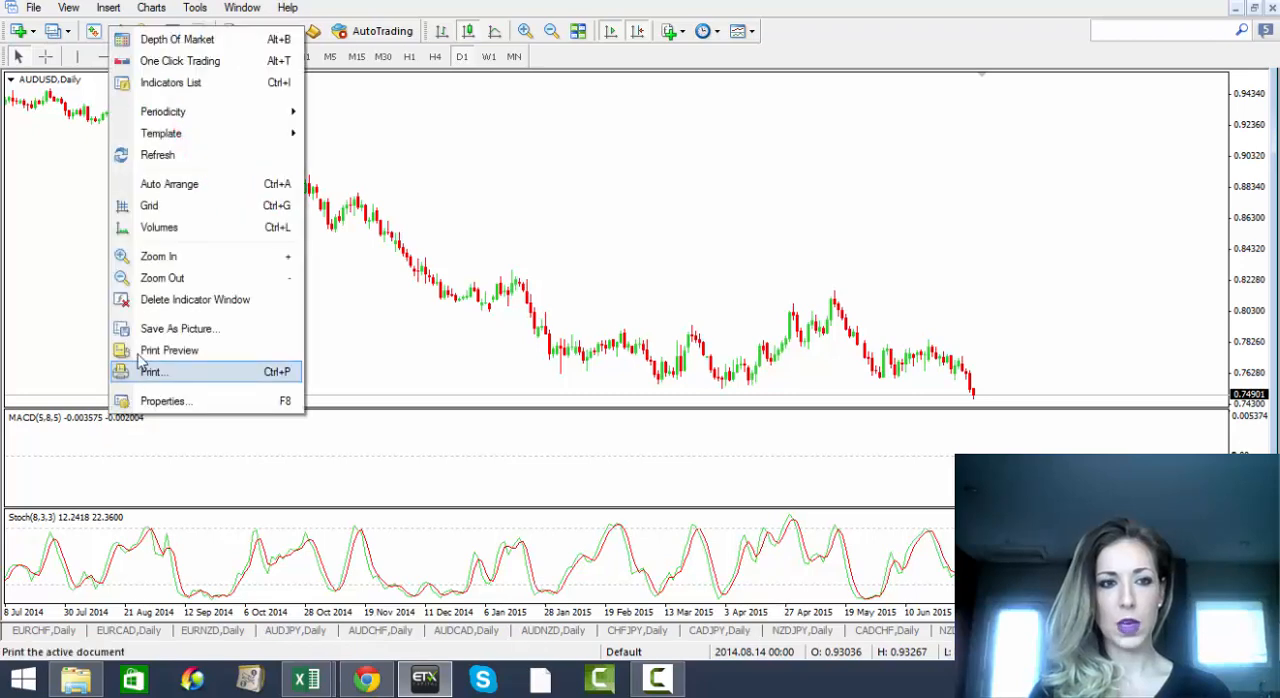
{"action": "mouse_move", "coordinate": [195, 299]}
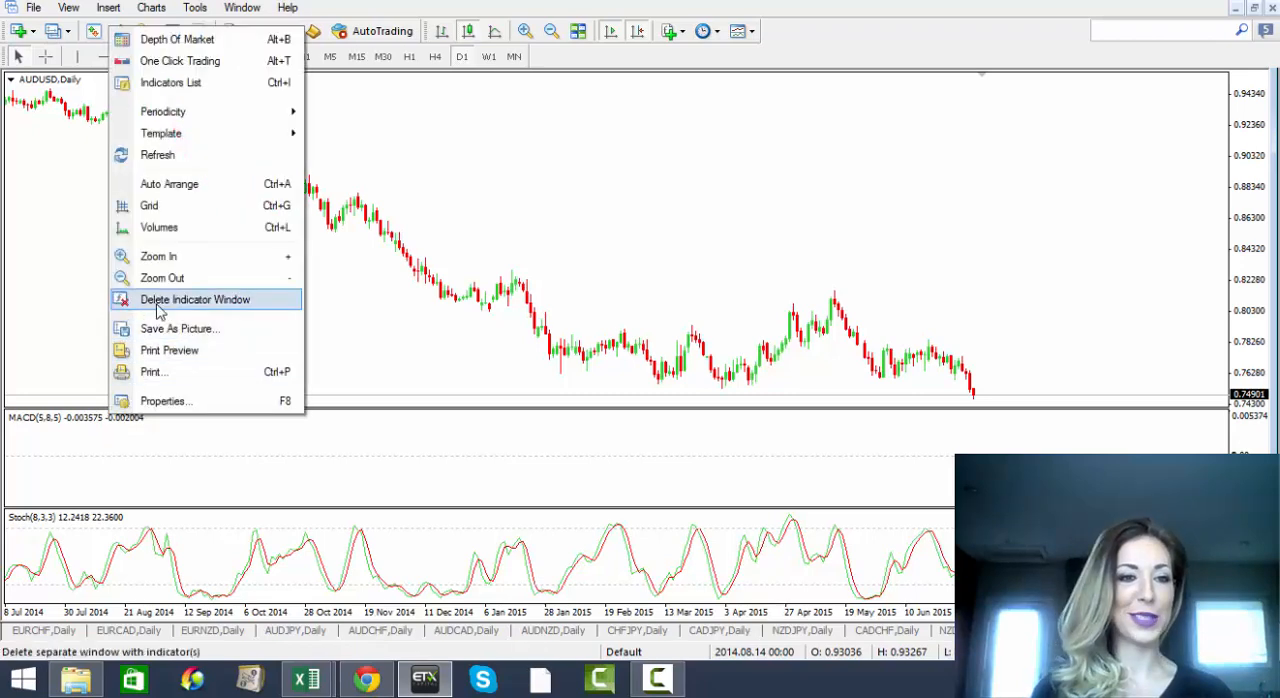
Delete the MACD and Stochastic indicator windows, then right-click the remaining price chart
{"action": "left_click", "coordinate": [195, 299]}
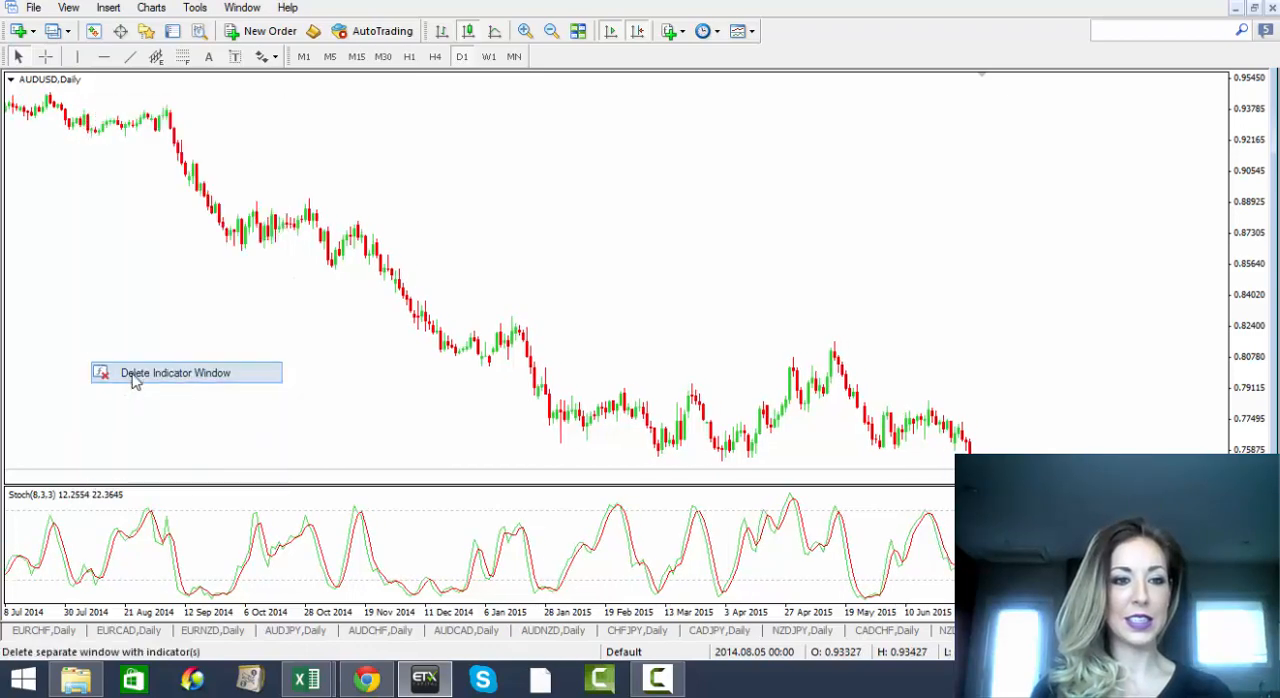
{"action": "left_click", "coordinate": [175, 372]}
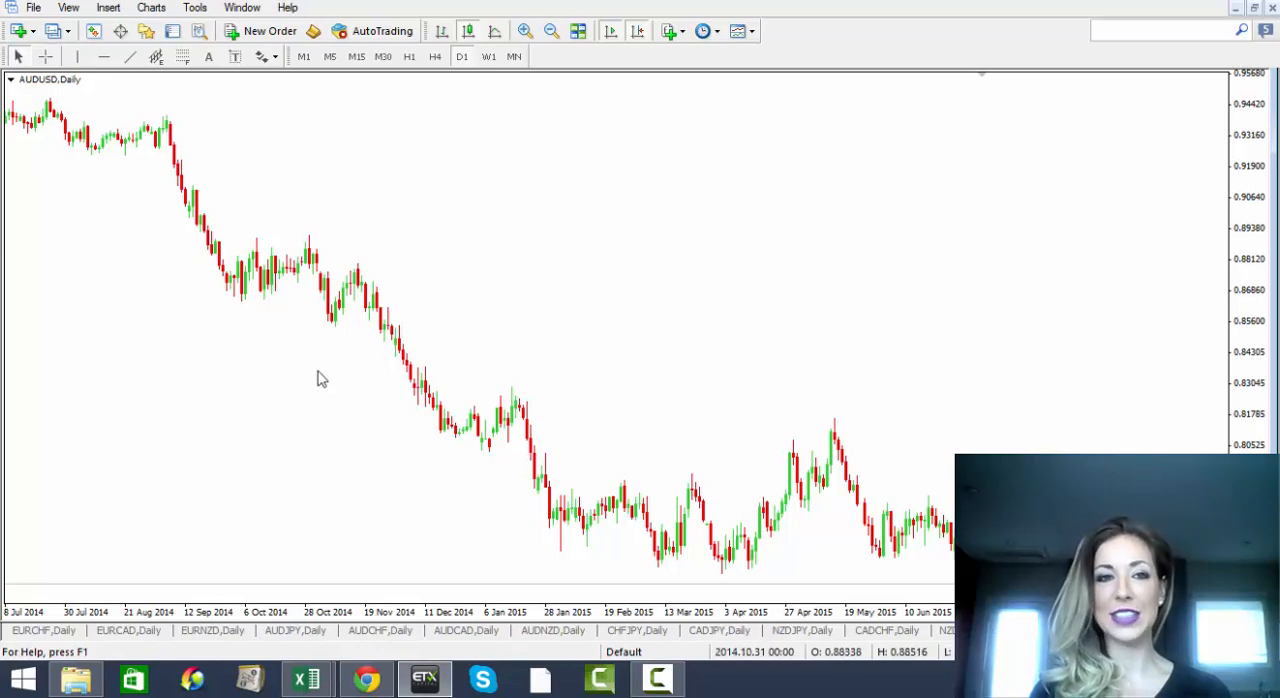
{"action": "mouse_move", "coordinate": [328, 452]}
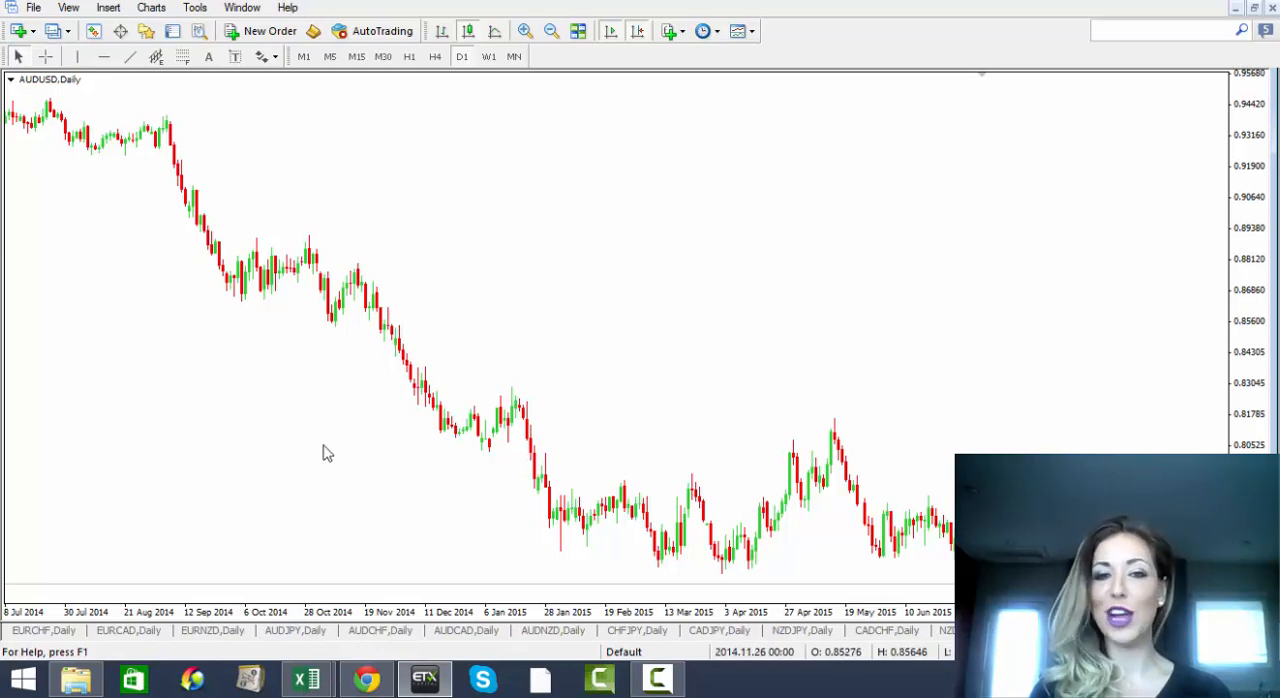
{"action": "right_click", "coordinate": [328, 453]}
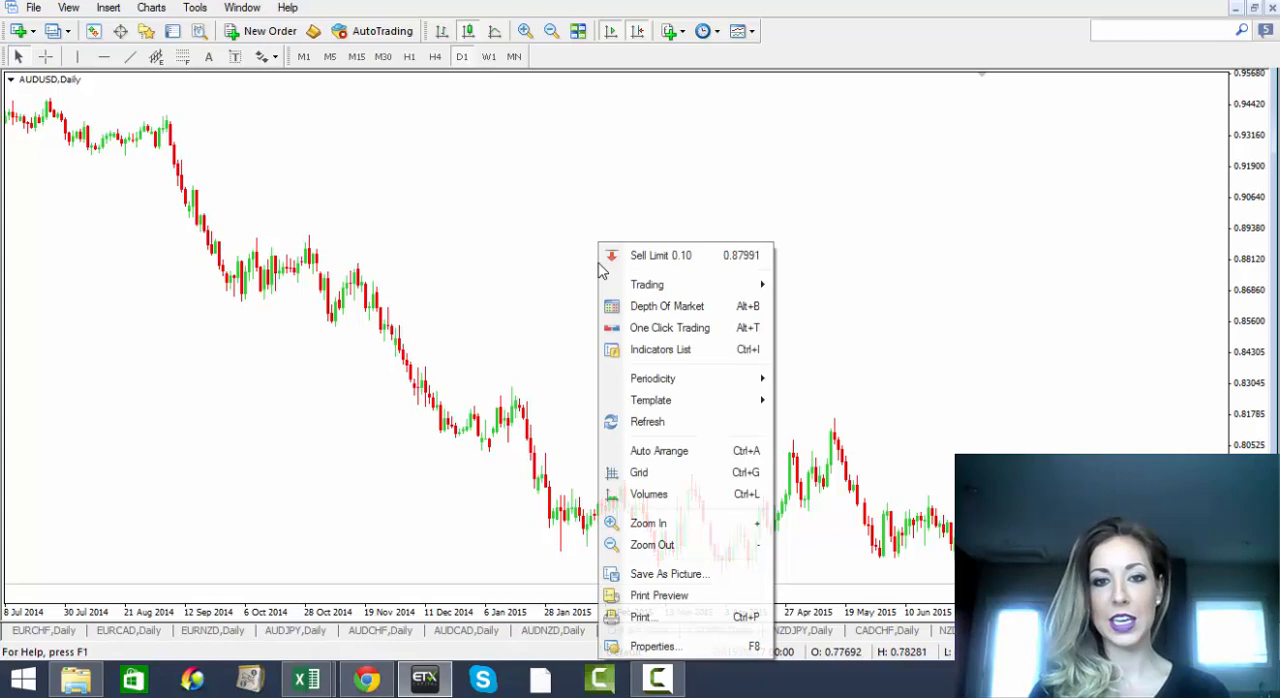
{"action": "mouse_move", "coordinate": [685, 646]}
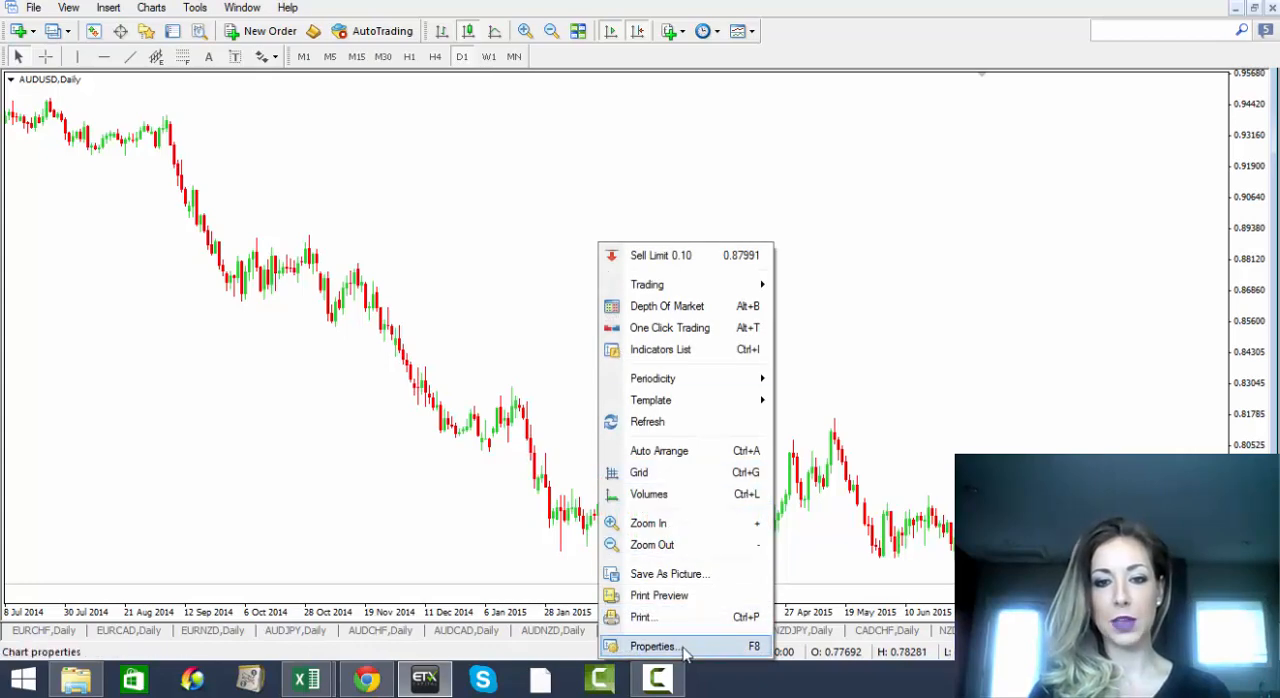
Switch the AUDUSD daily chart style from candlesticks to bar chart
{"action": "left_click", "coordinate": [652, 646]}
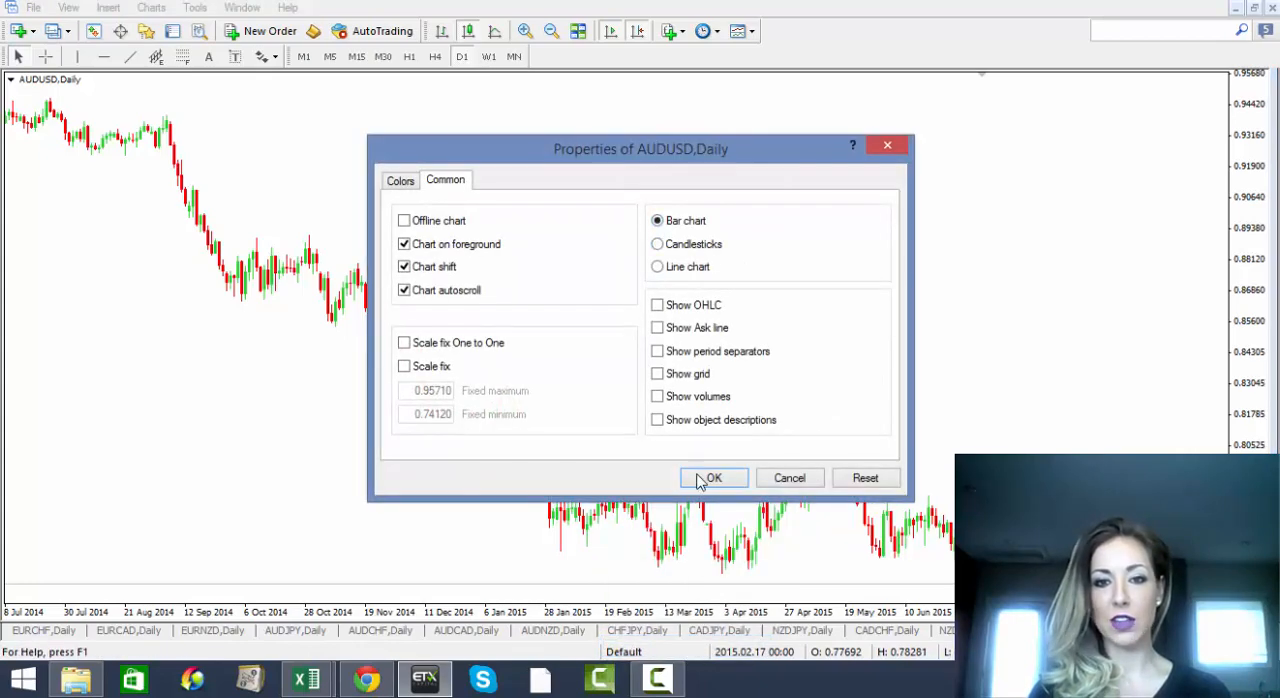
{"action": "left_click", "coordinate": [713, 477]}
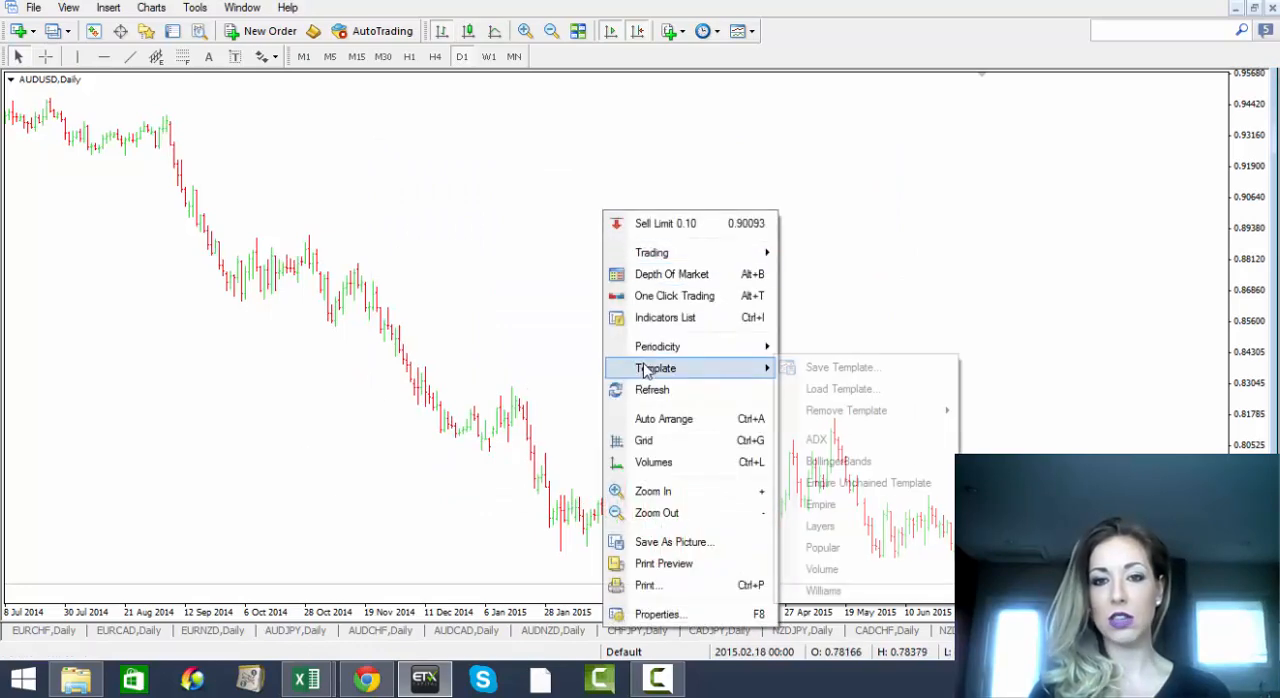
Save the white-background, indicator-free AUDUSD bar chart as a new template
{"action": "left_click", "coordinate": [840, 367]}
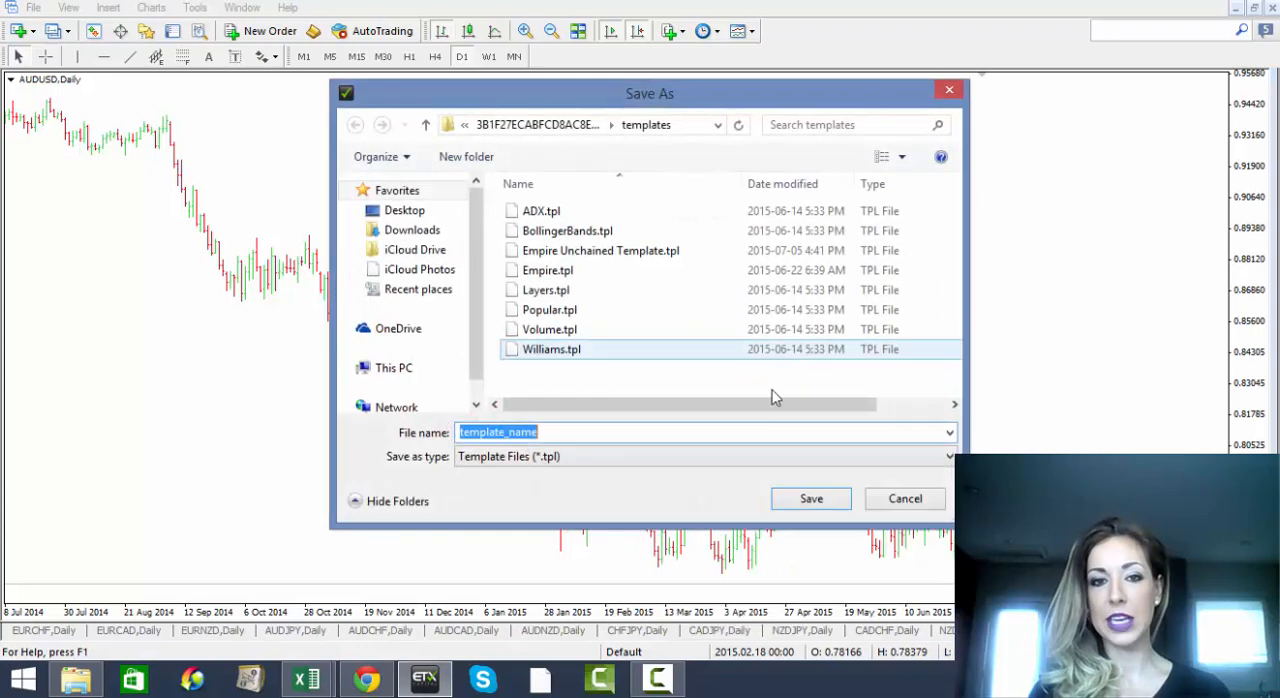
{"action": "left_click", "coordinate": [688, 432]}
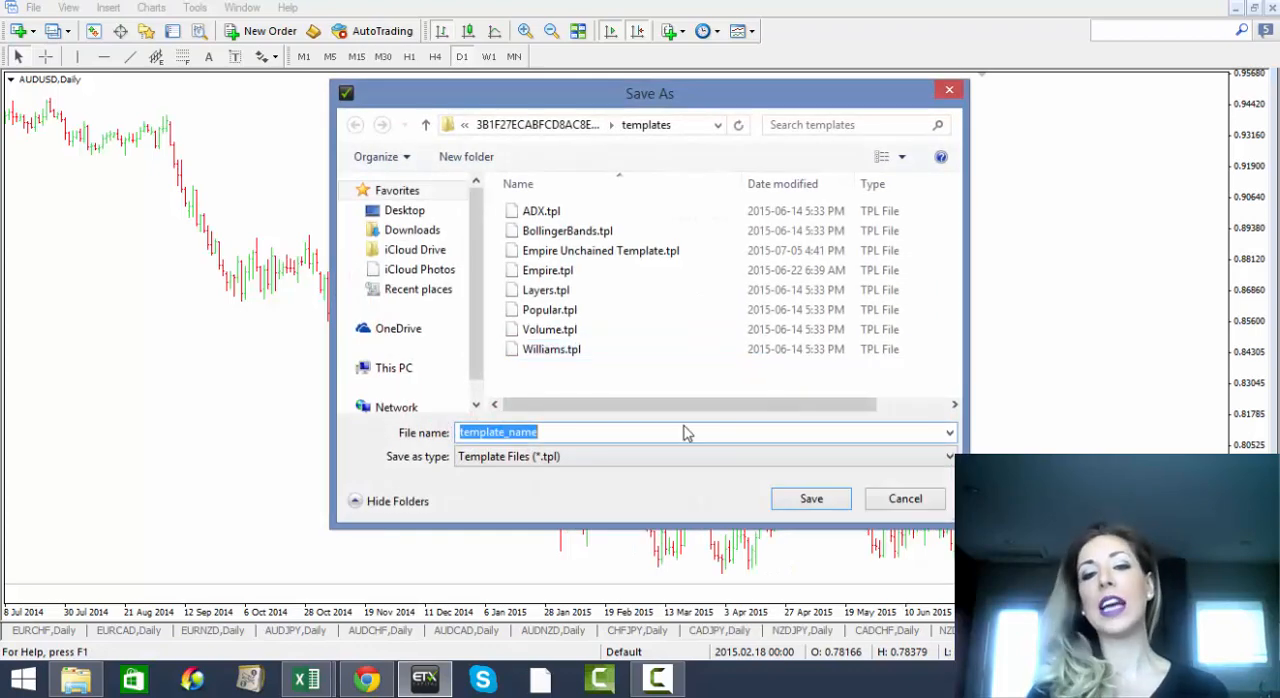
{"action": "mouse_move", "coordinate": [705, 470]}
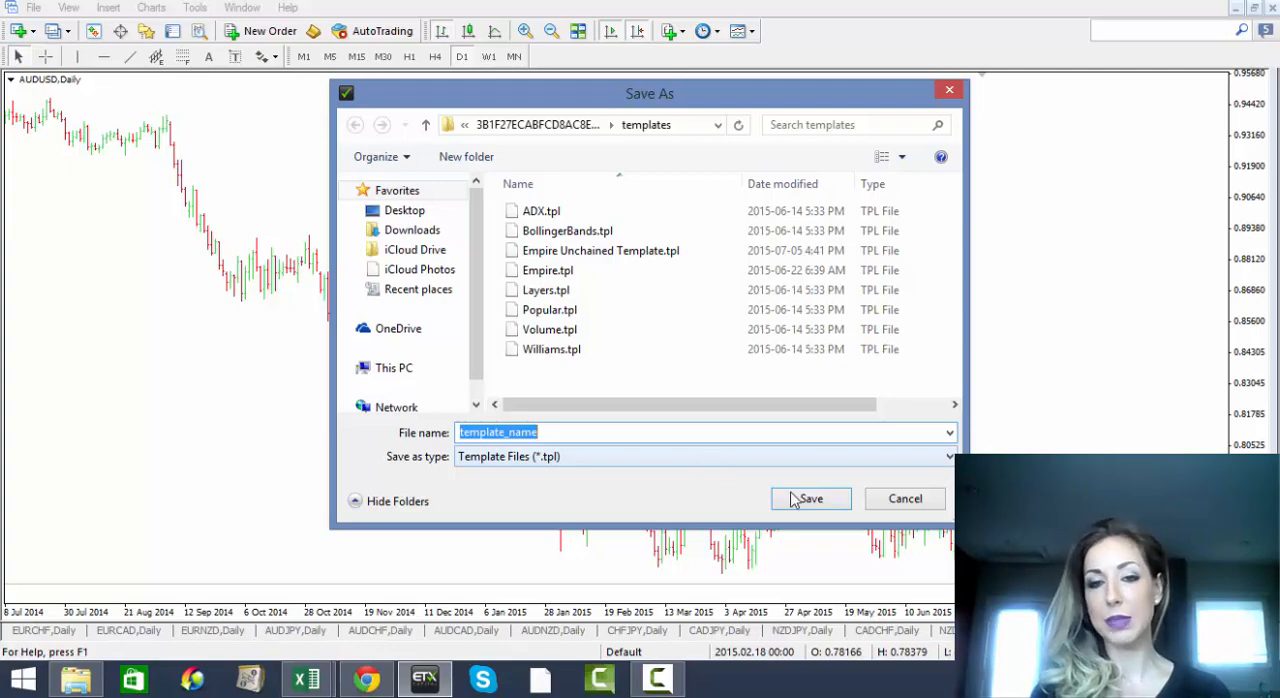
{"action": "left_click", "coordinate": [810, 498]}
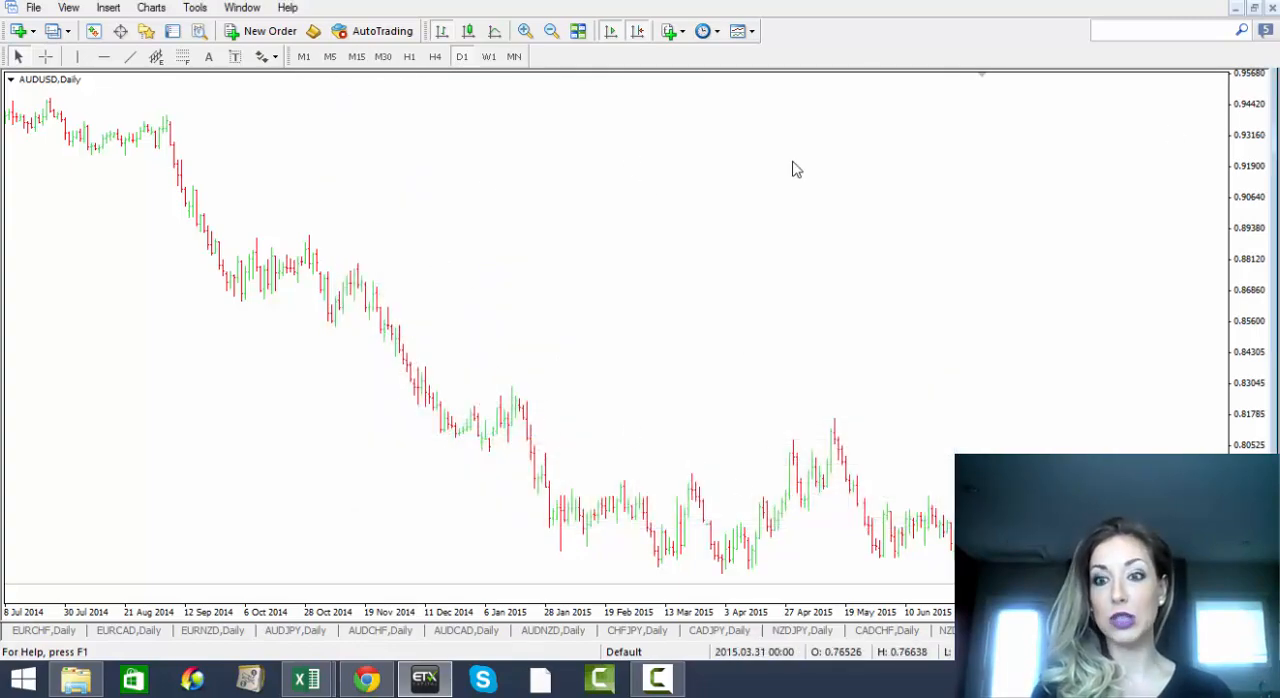
{"action": "mouse_move", "coordinate": [660, 290]}
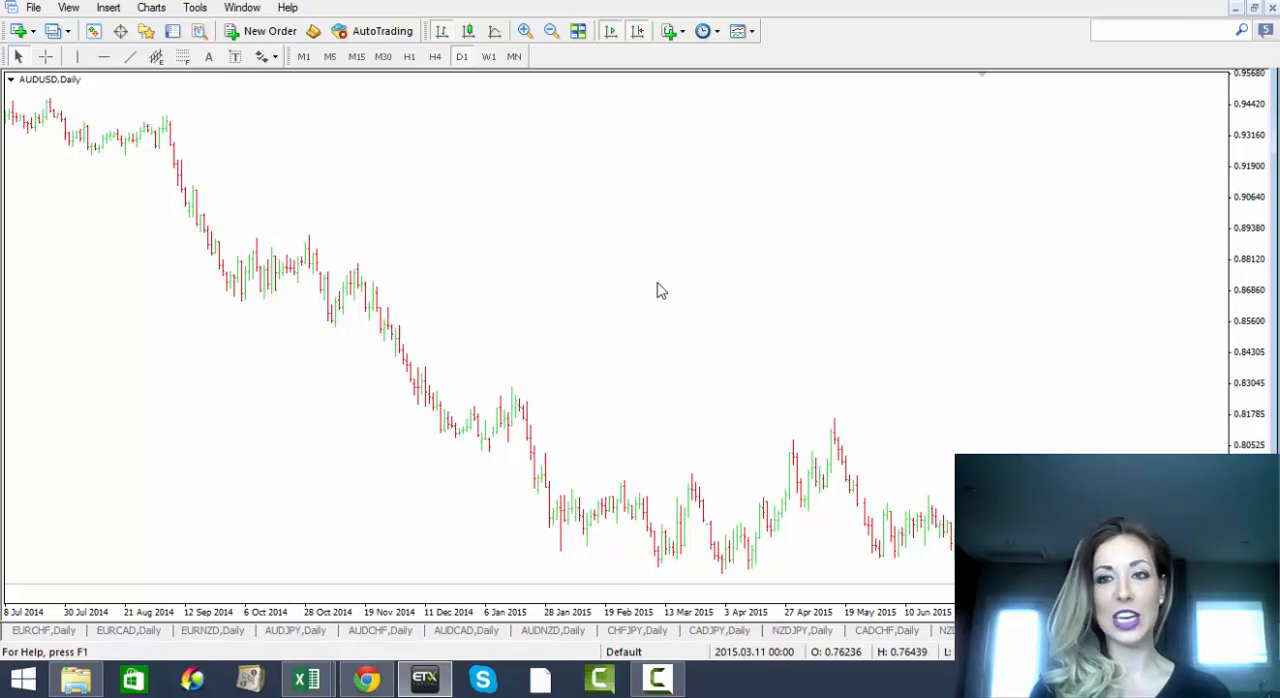
{"action": "mouse_move", "coordinate": [735, 246]}
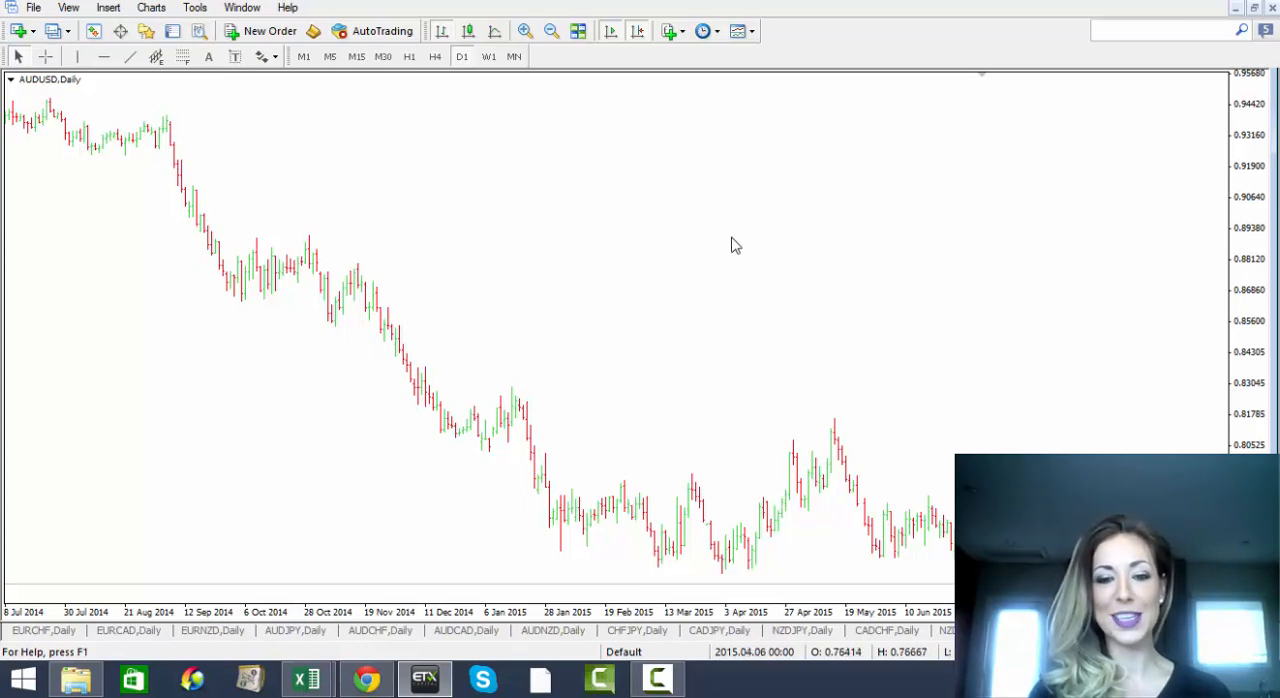